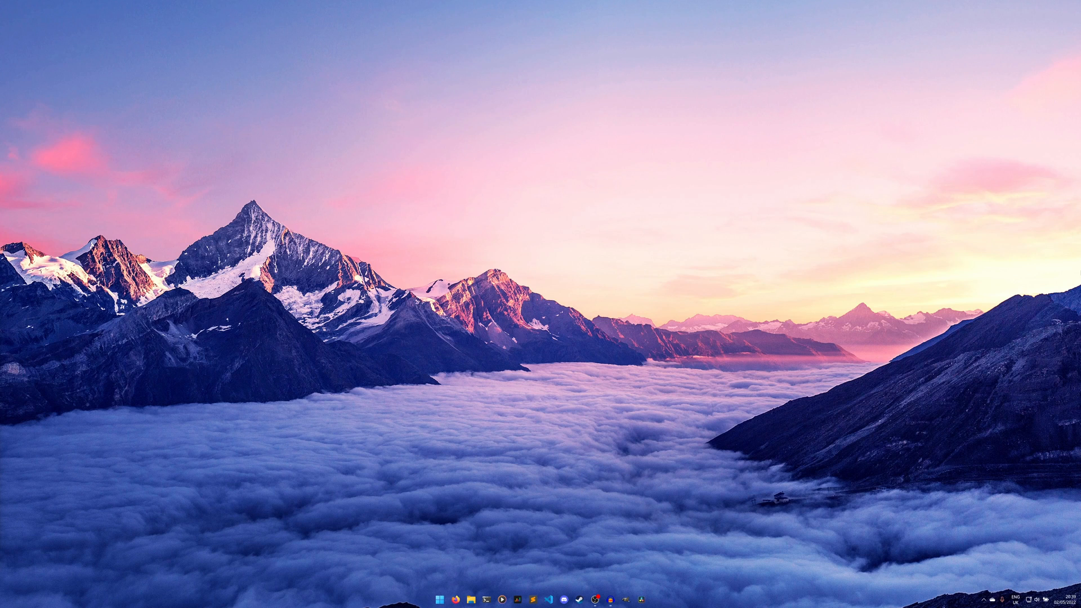
mouse_move(865, 136)
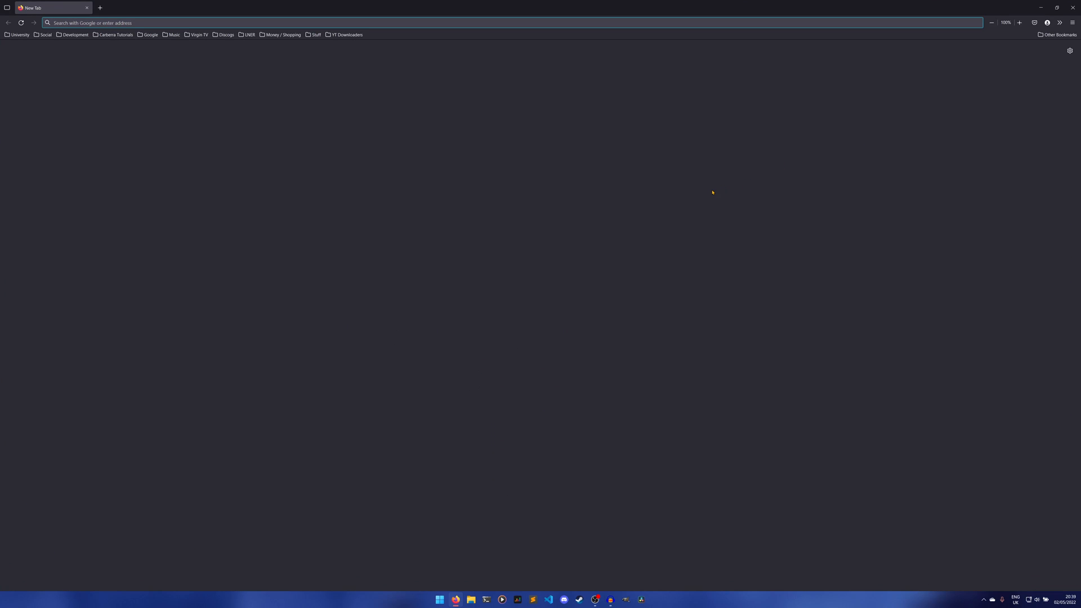
Go to code.visualstudio.com in the Firefox address bar.
type("code.visual")
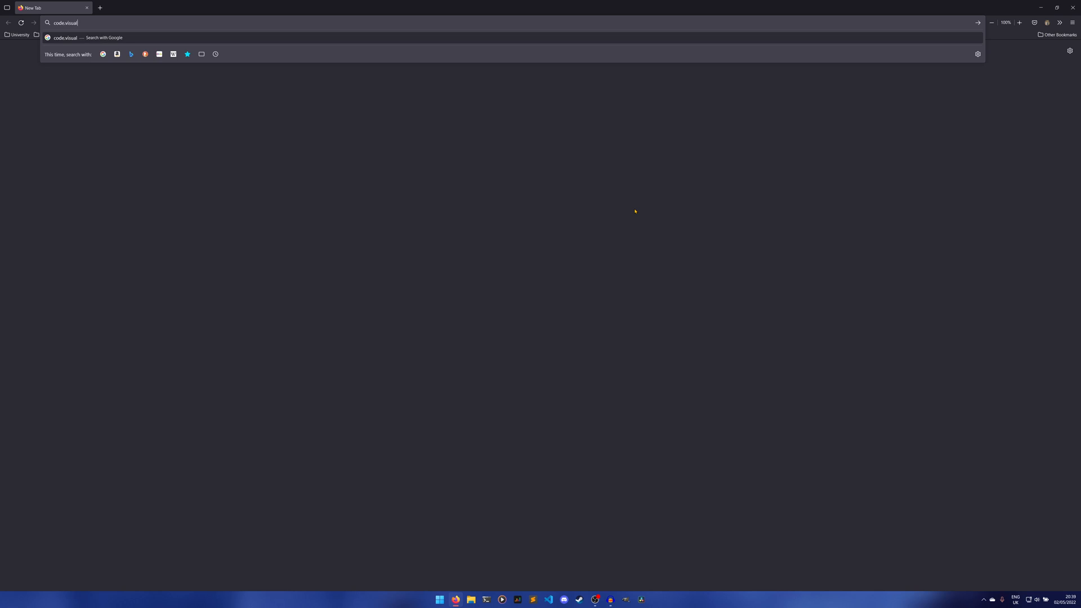
type("studio.com")
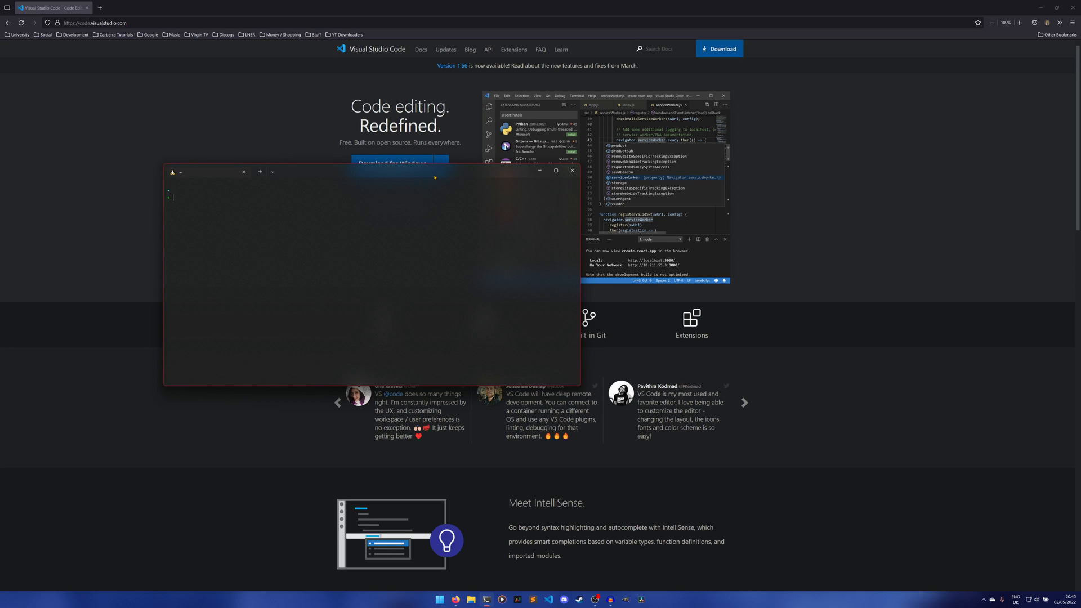
Enter 'sudo apt install code' and 'paru -S visual-studio-code-bin' at the prompt.
type("sudo apt install code")
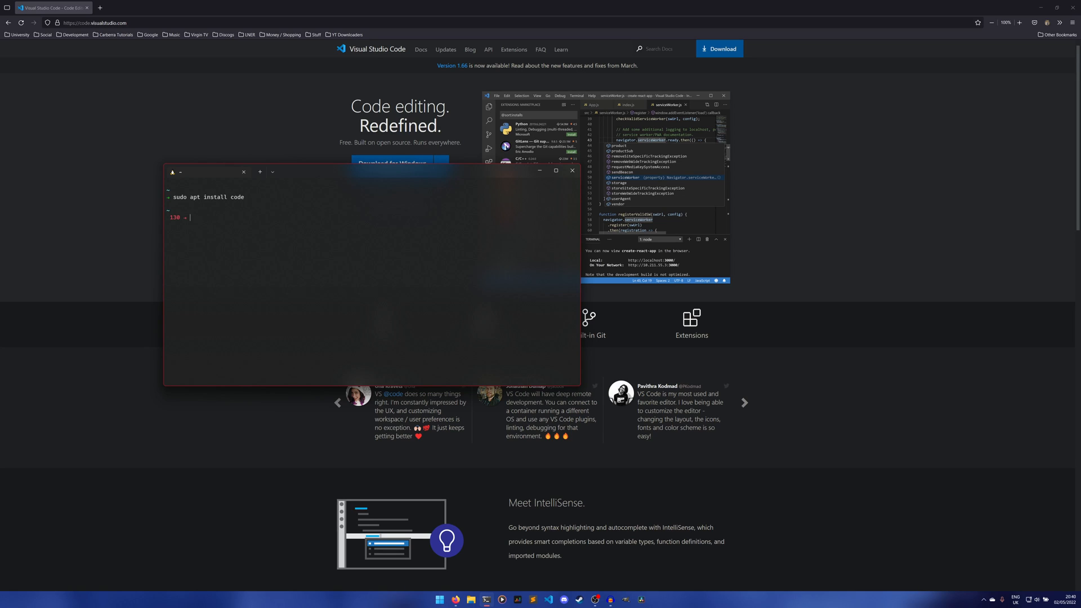
type("paru")
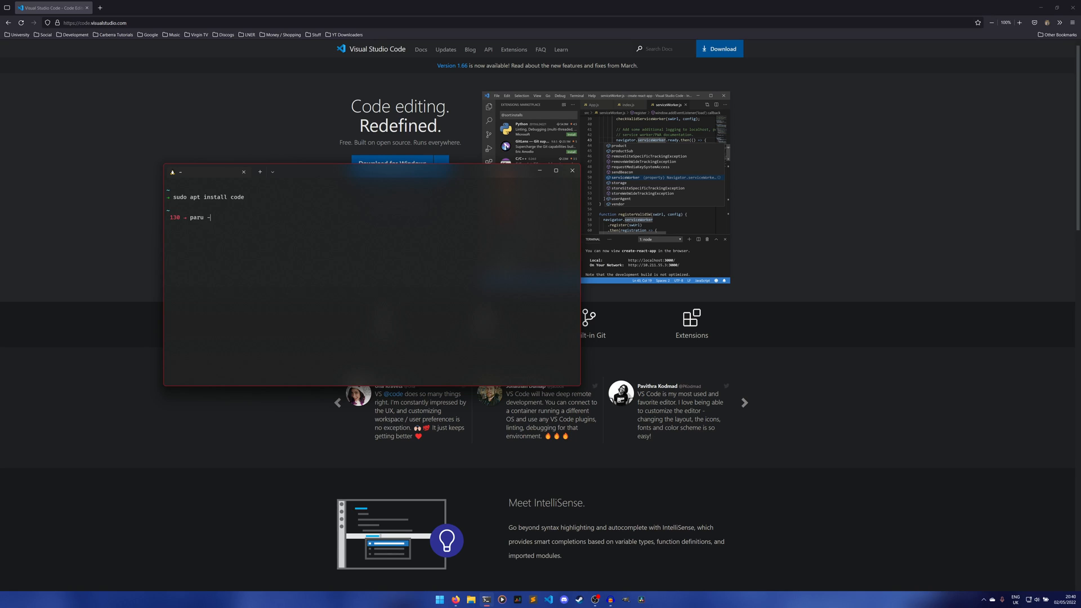
type("-S visual-")
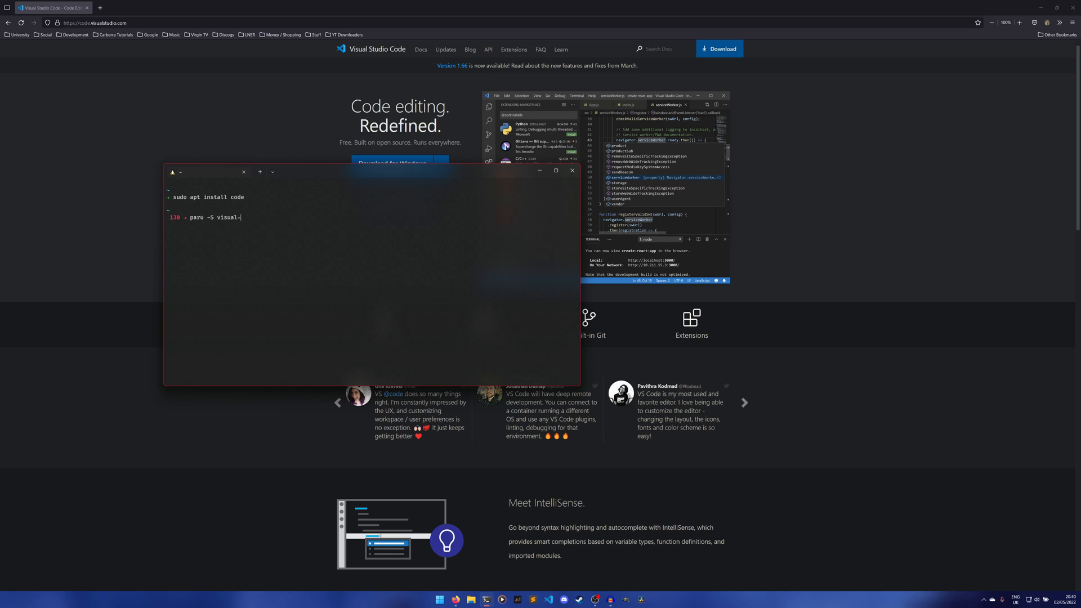
type("studio-code-bi")
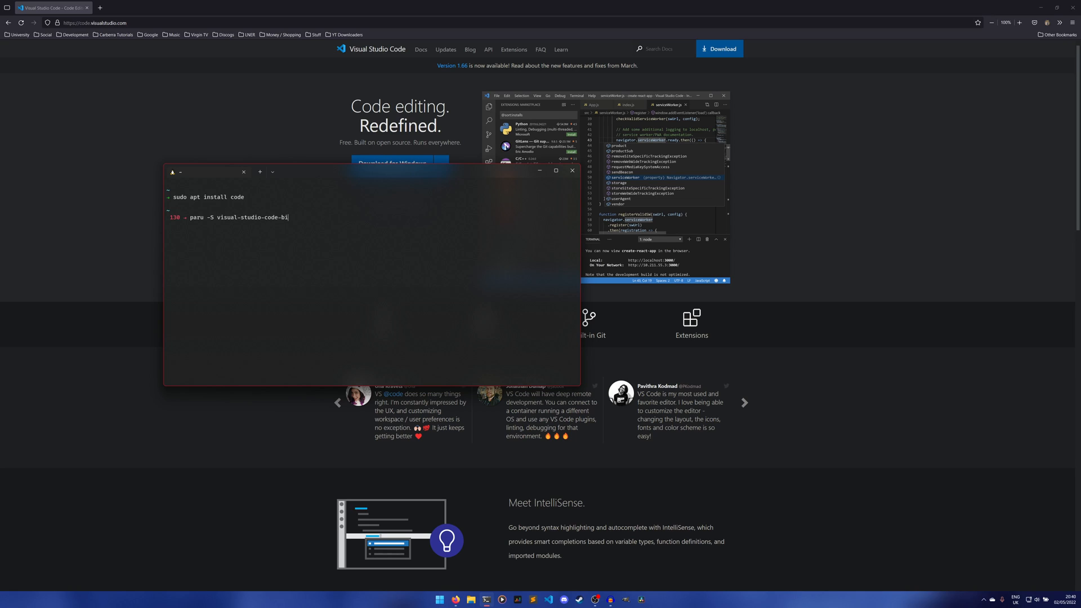
type("n")
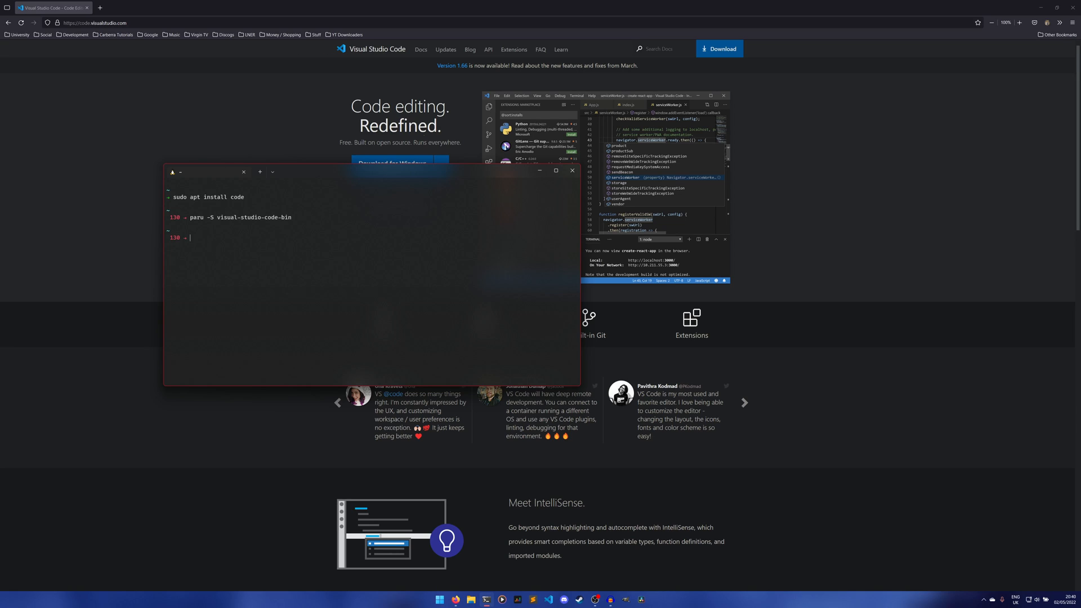
mouse_move(572, 170)
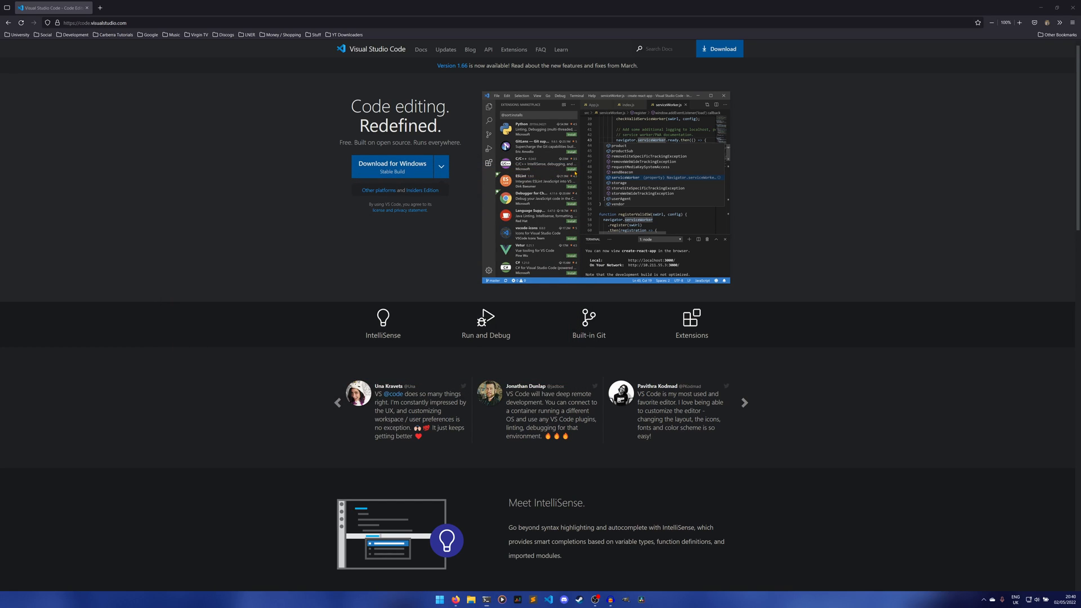
mouse_move(865, 264)
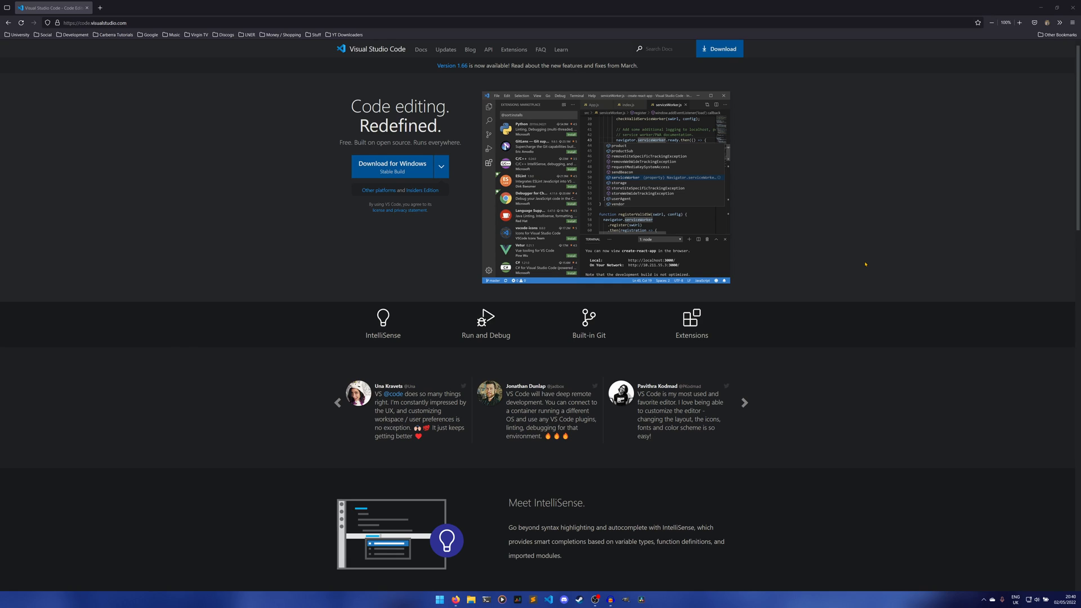
mouse_move(151, 49)
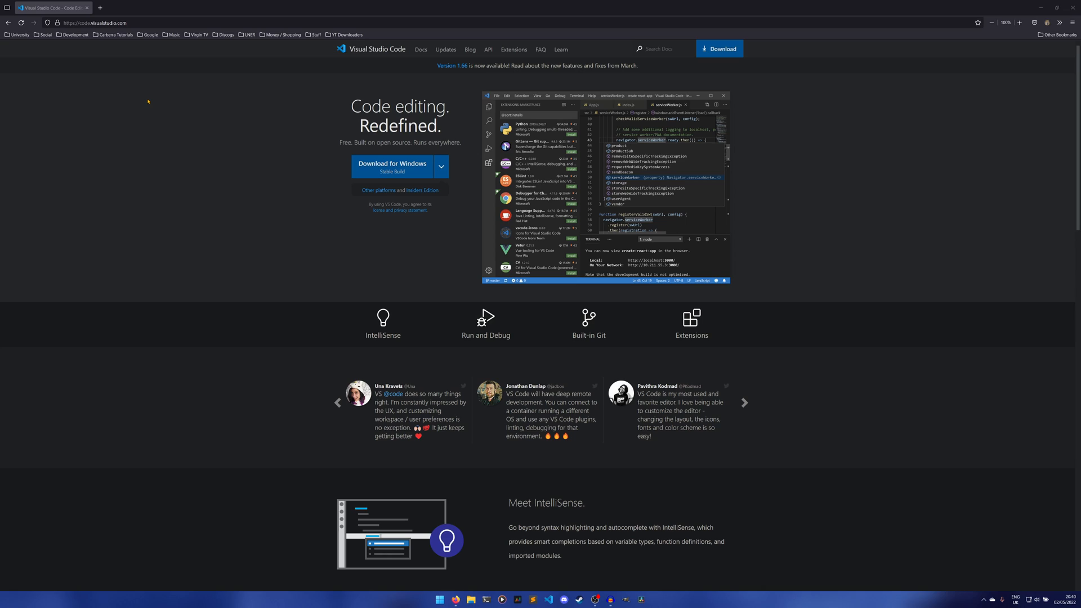
mouse_move(171, 135)
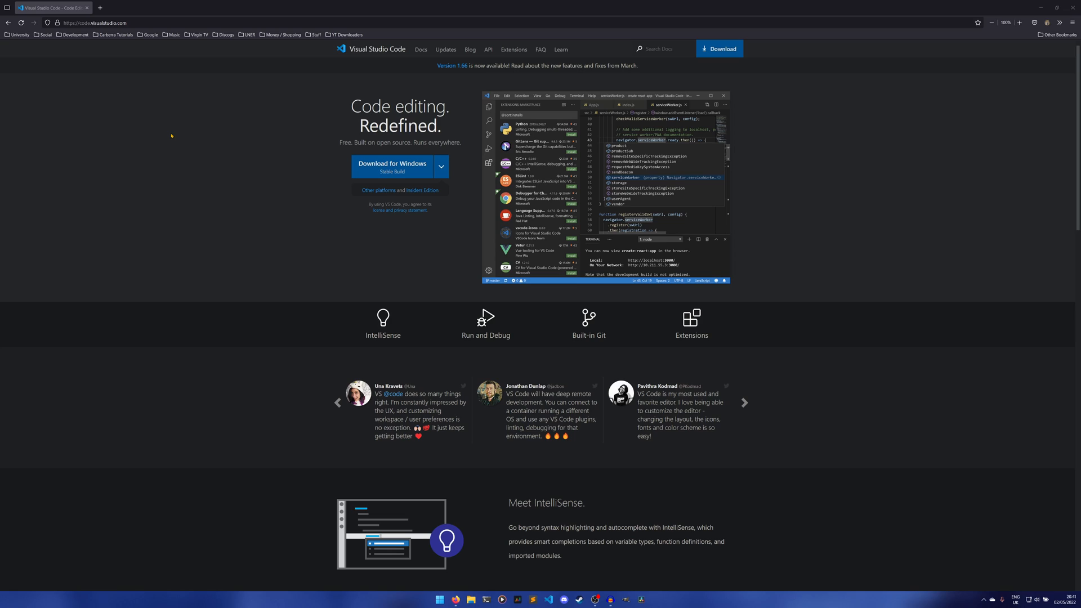
mouse_move(174, 136)
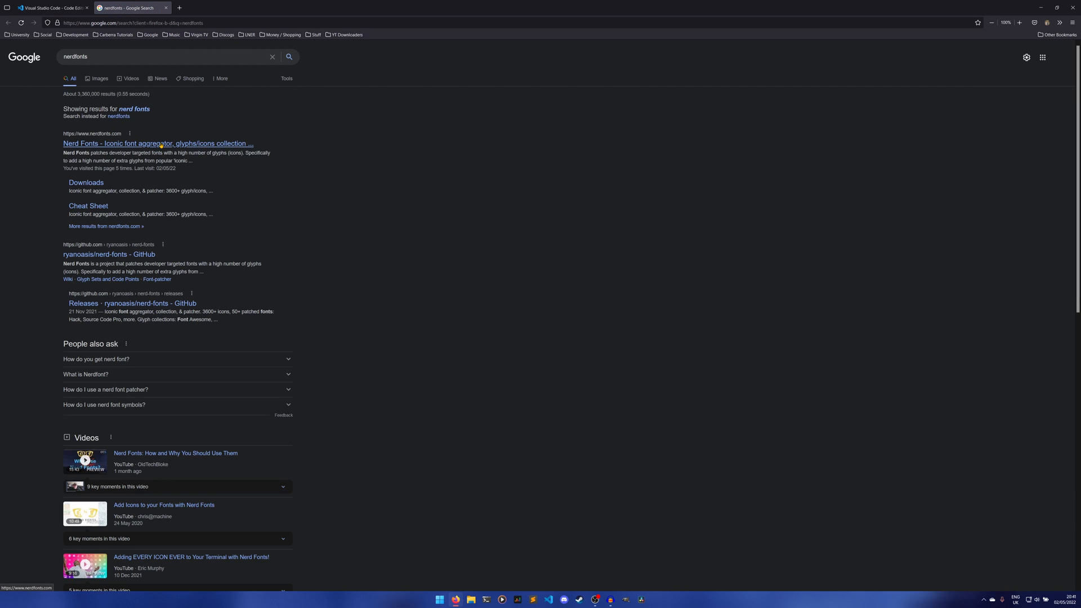
Open the Nerd Fonts site from the results and go to its font downloads list.
left_click(151, 145)
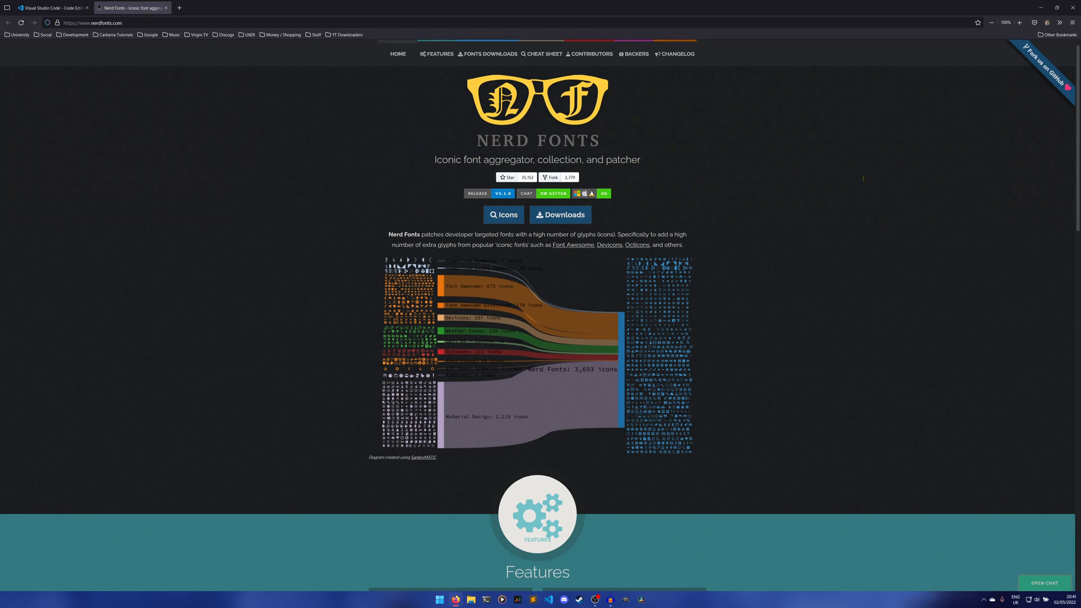
mouse_move(845, 198)
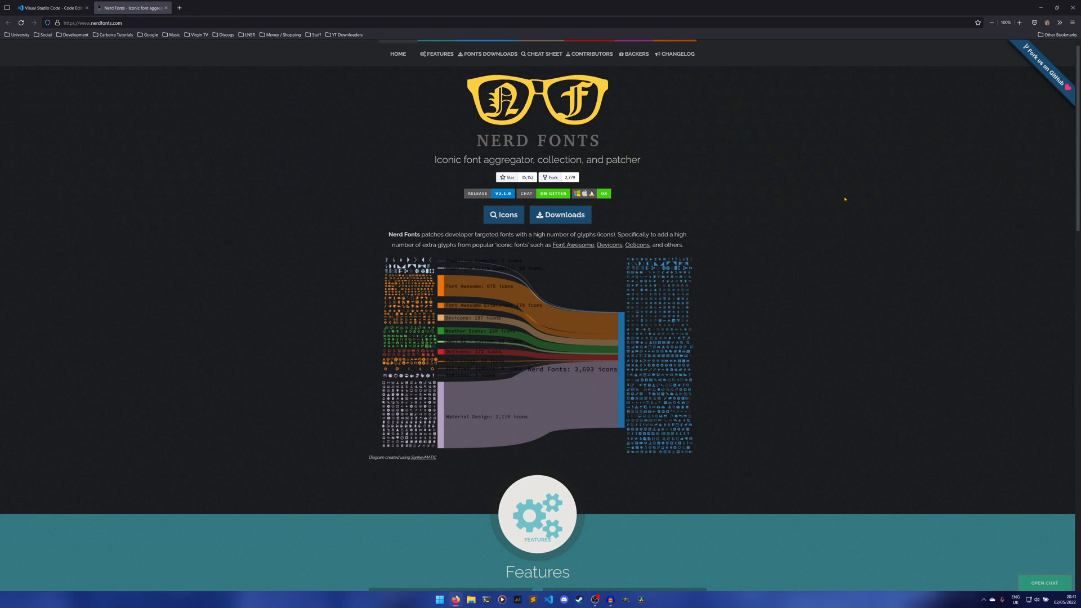
mouse_move(584, 222)
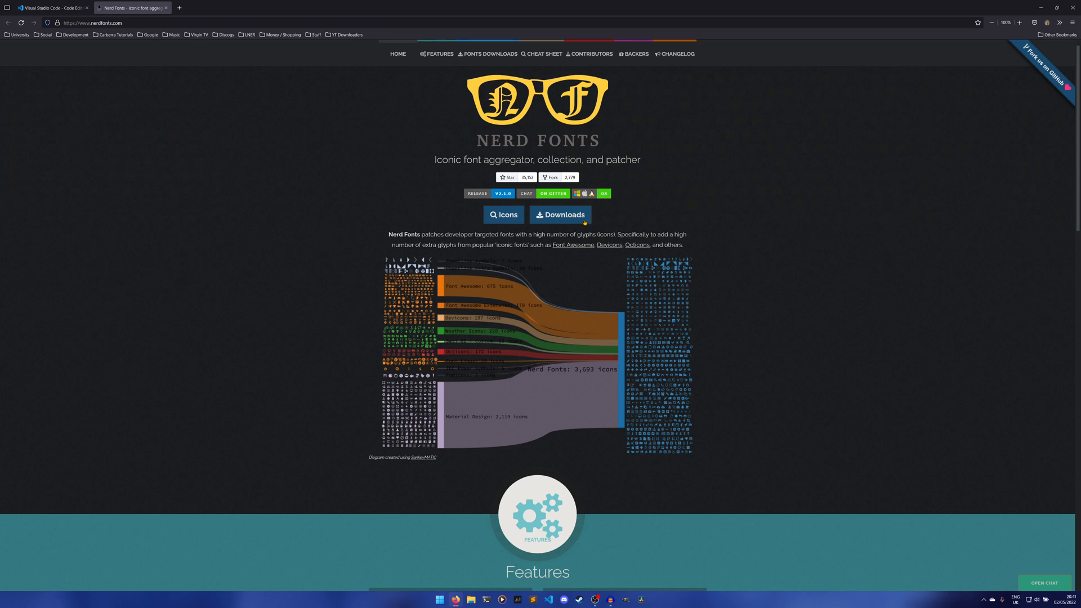
mouse_move(586, 221)
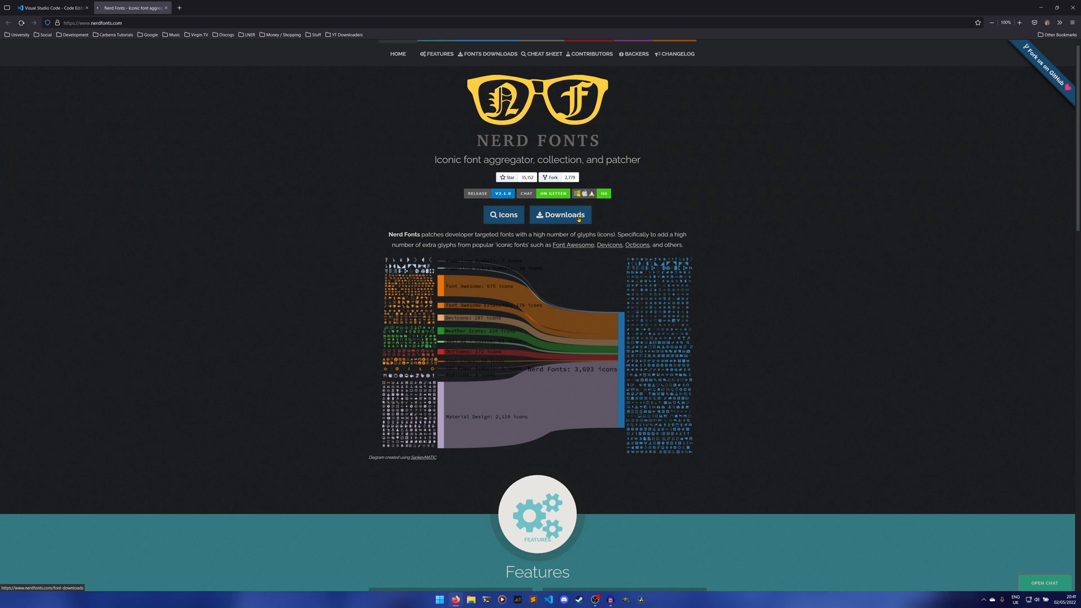
left_click(560, 214)
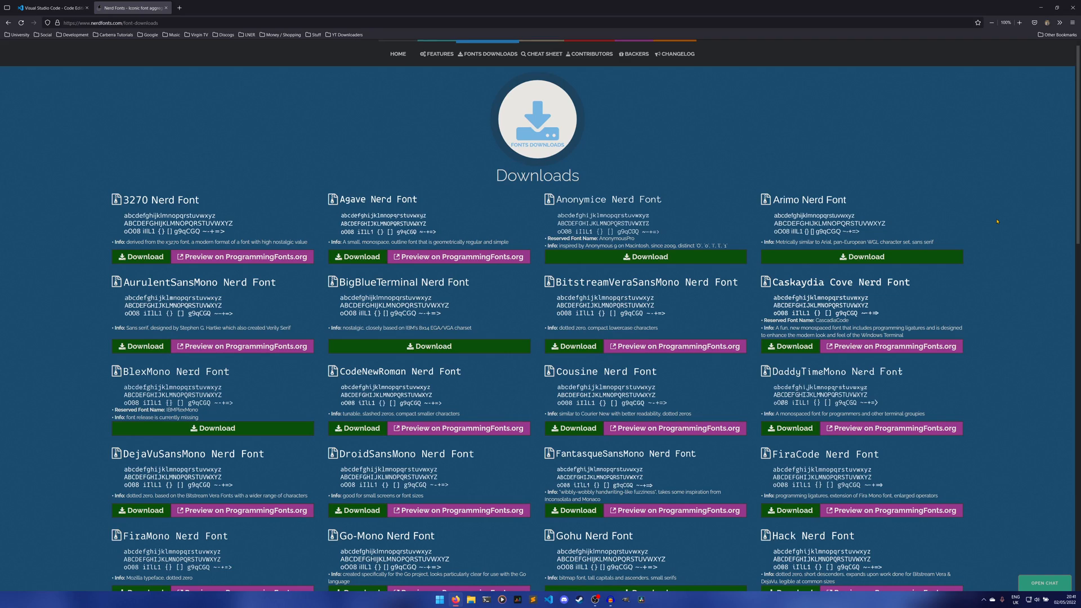
scroll("down", 3)
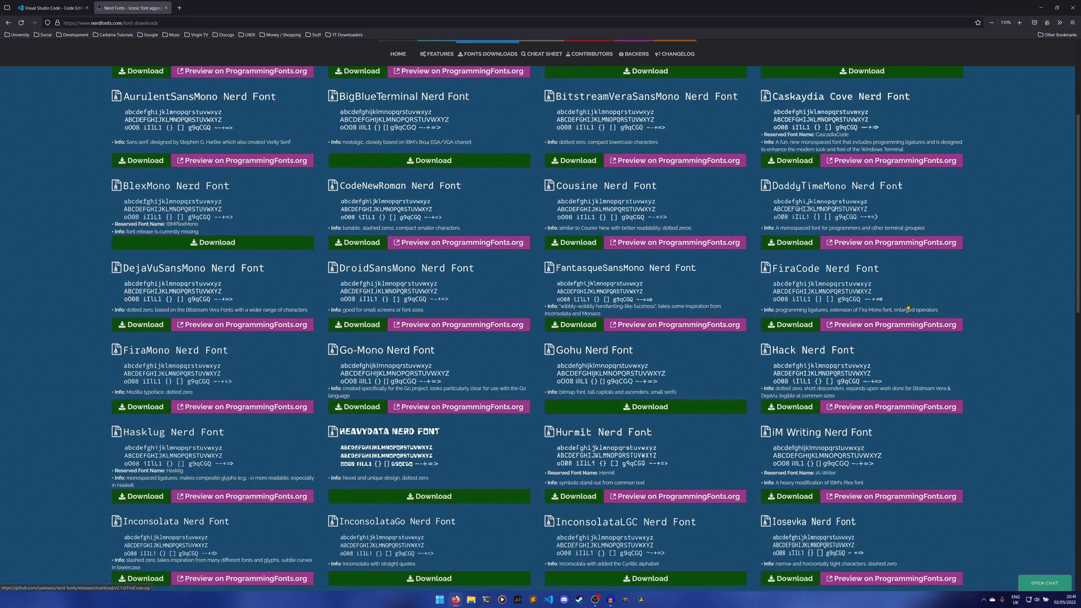
Zoom in and scroll the downloads page to the FiraCode Nerd Font entry.
key("ctrl++")
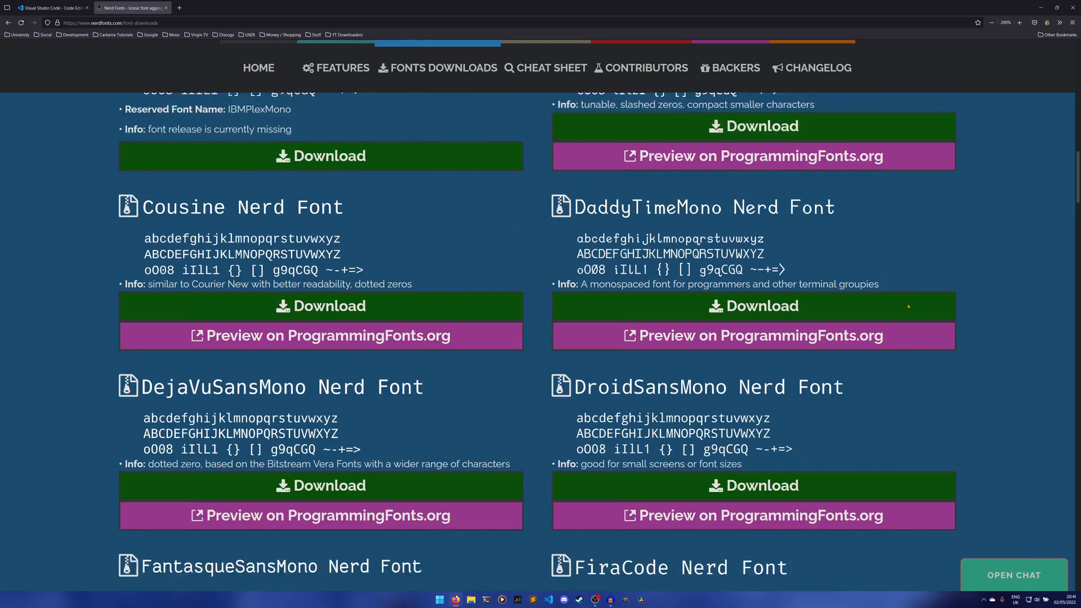
scroll("down", 3)
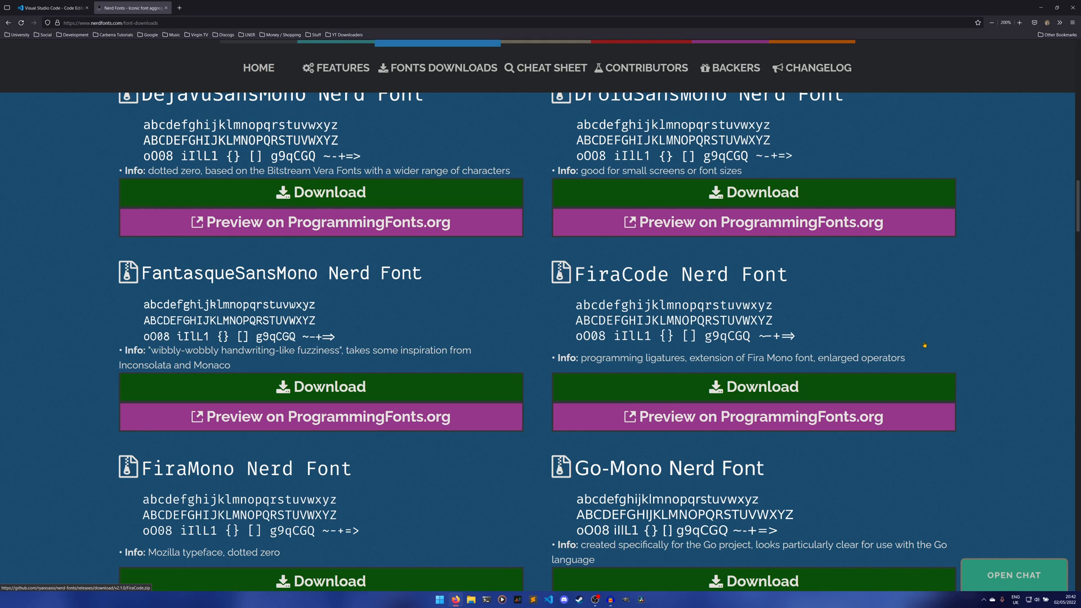
mouse_move(838, 356)
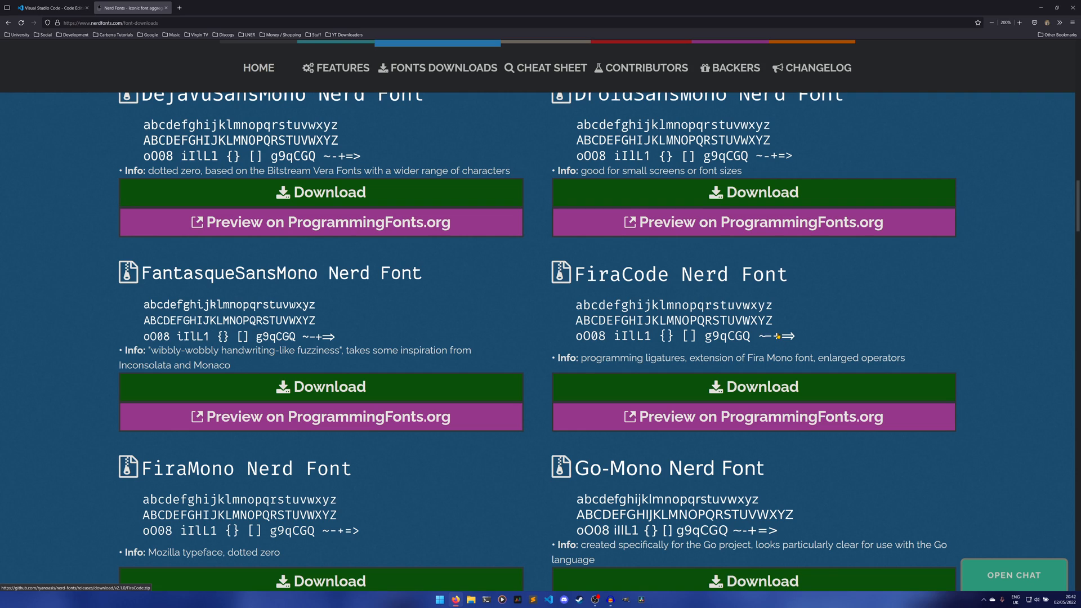
mouse_move(1012, 375)
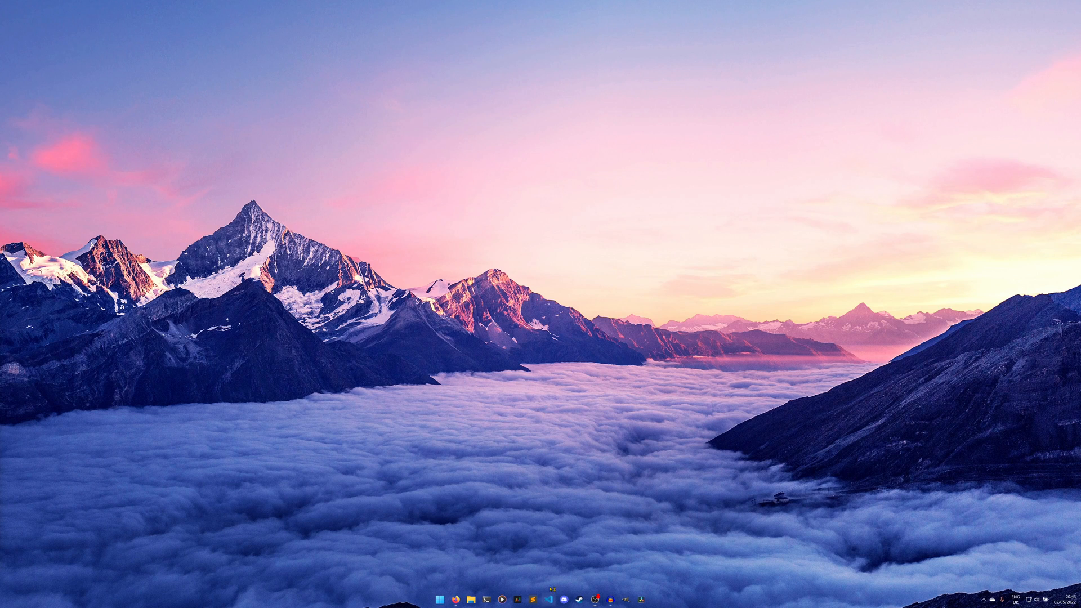
left_click(549, 599)
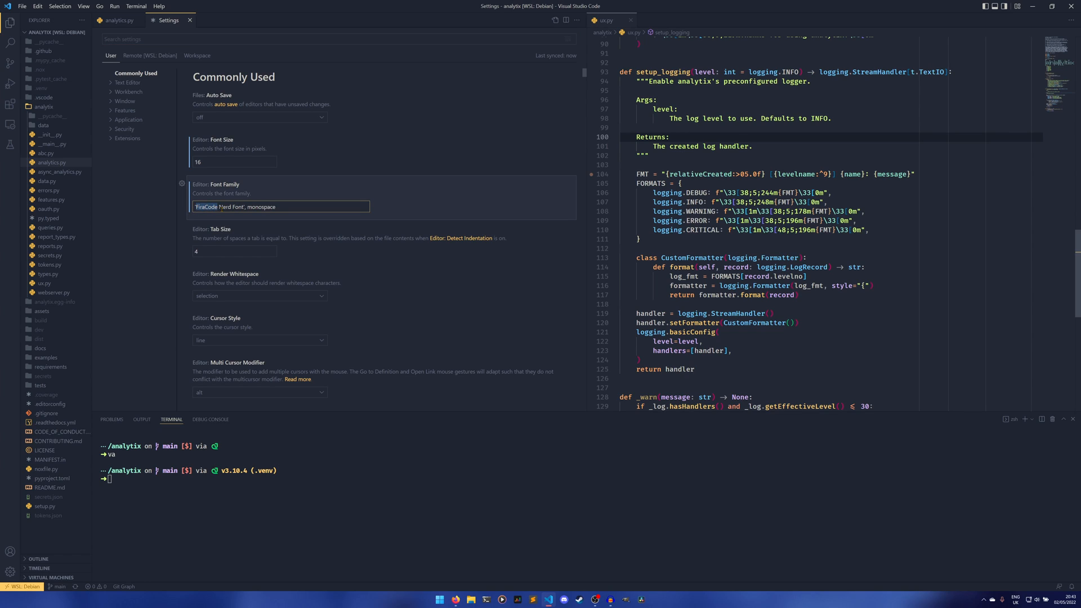
Replace the font name in Editor: Font Family with 'FiraCode Nerd Font', monospace.
double_click(230, 207)
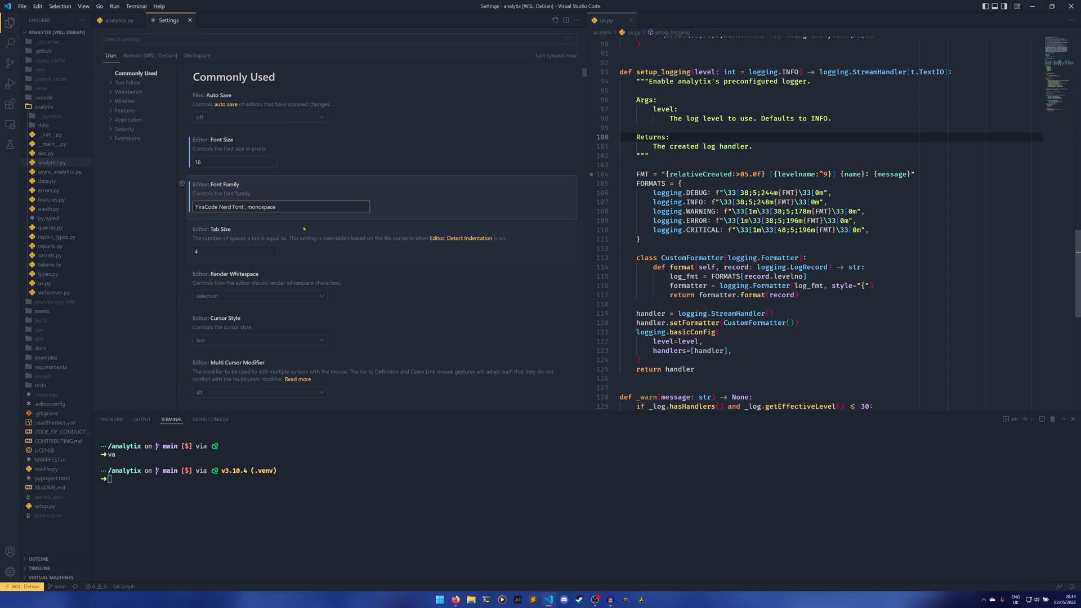
mouse_move(422, 167)
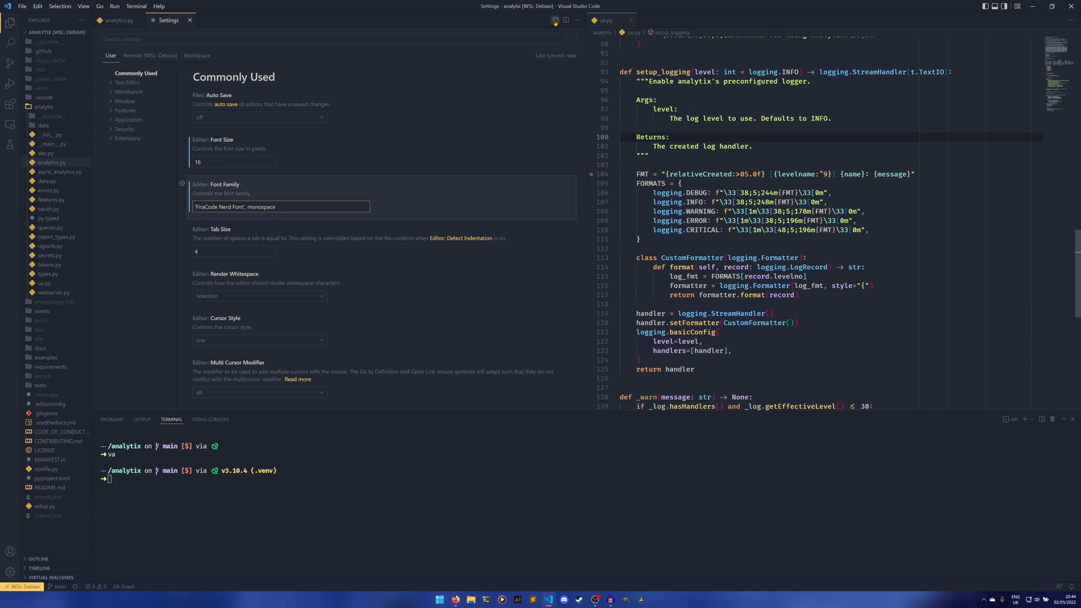
In settings.json try editor.fontWeight 900, then restore it to 500.
left_click(554, 21)
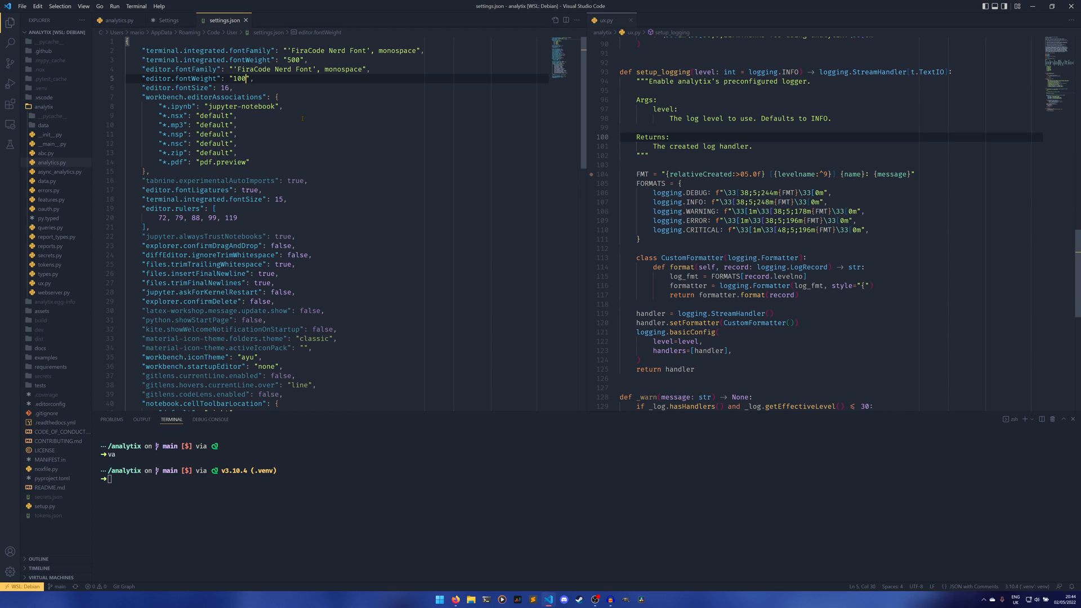
type("900")
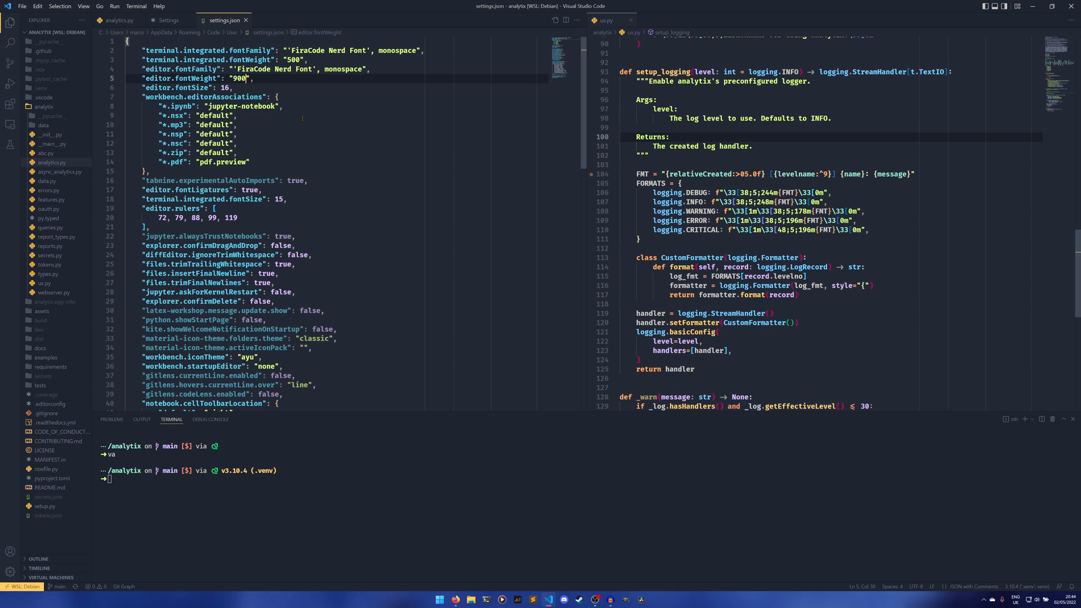
double_click(240, 78)
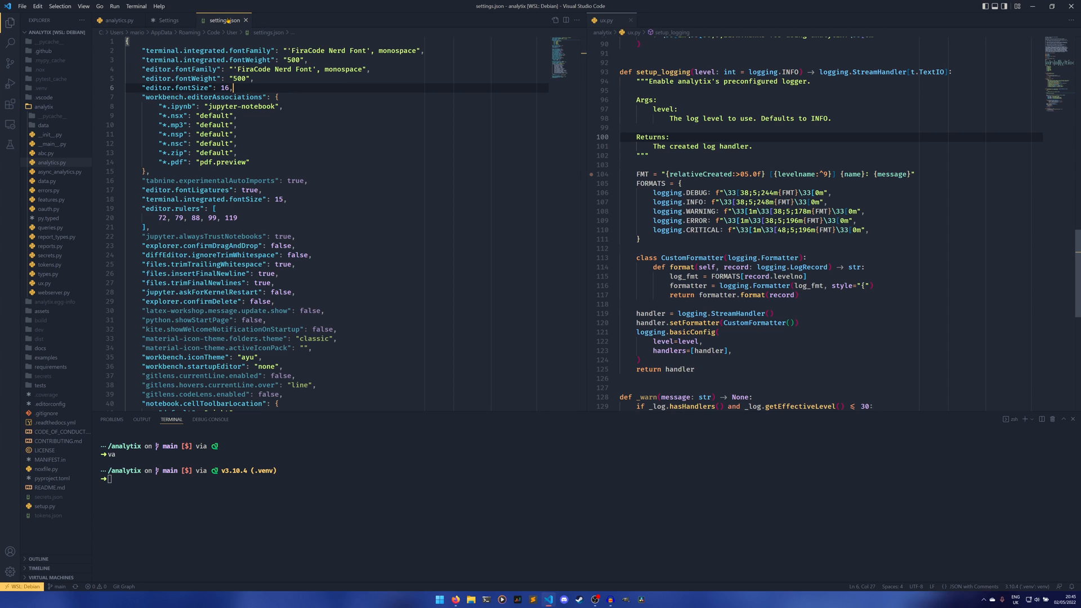
Close settings.json and review the installed Ayu theme extension page.
left_click(116, 21)
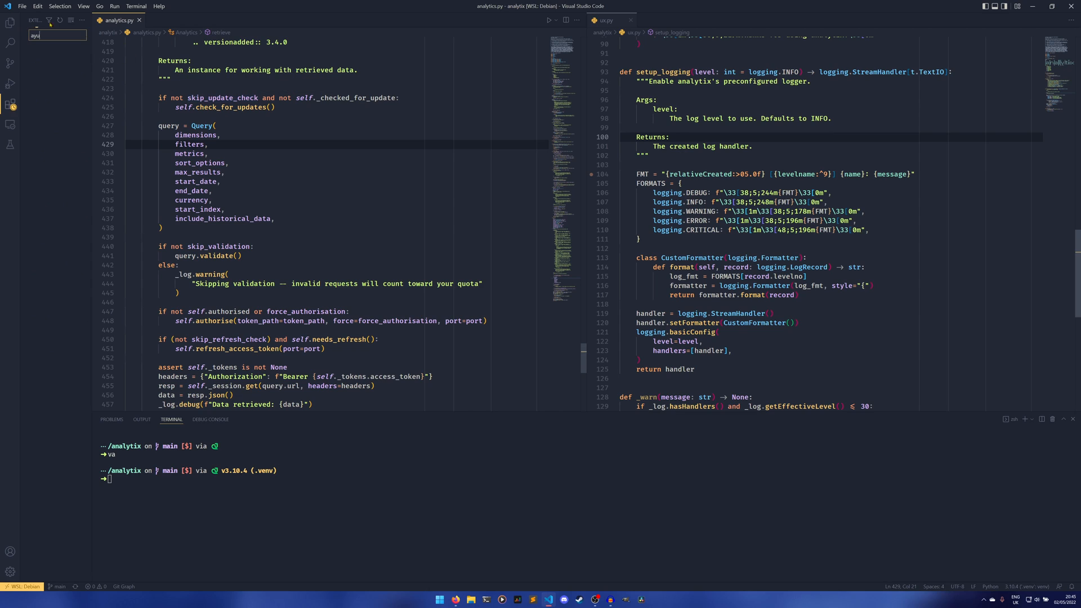
left_click(39, 53)
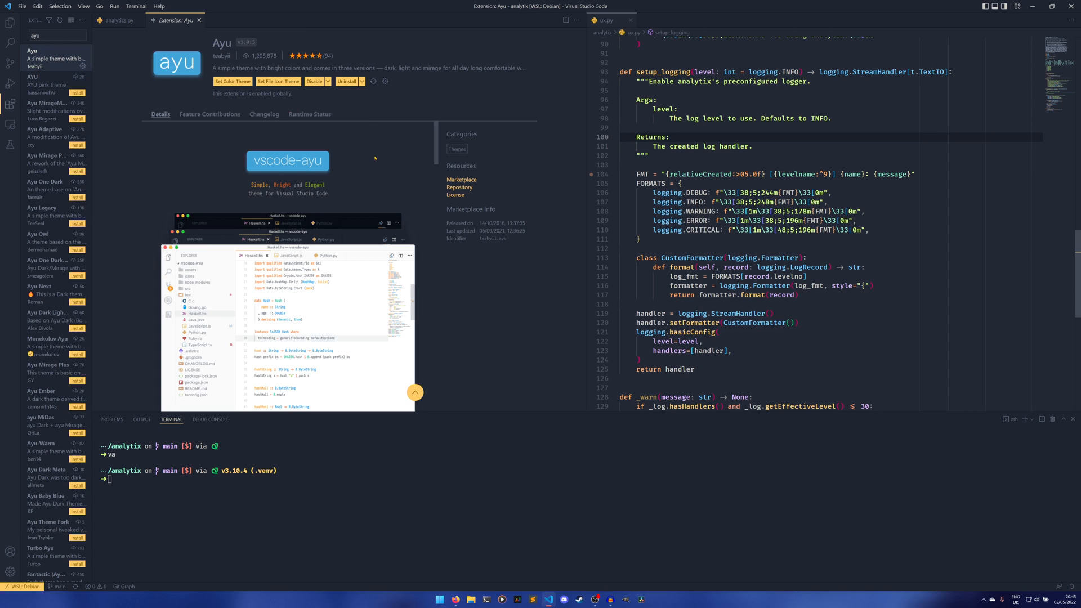
mouse_move(380, 110)
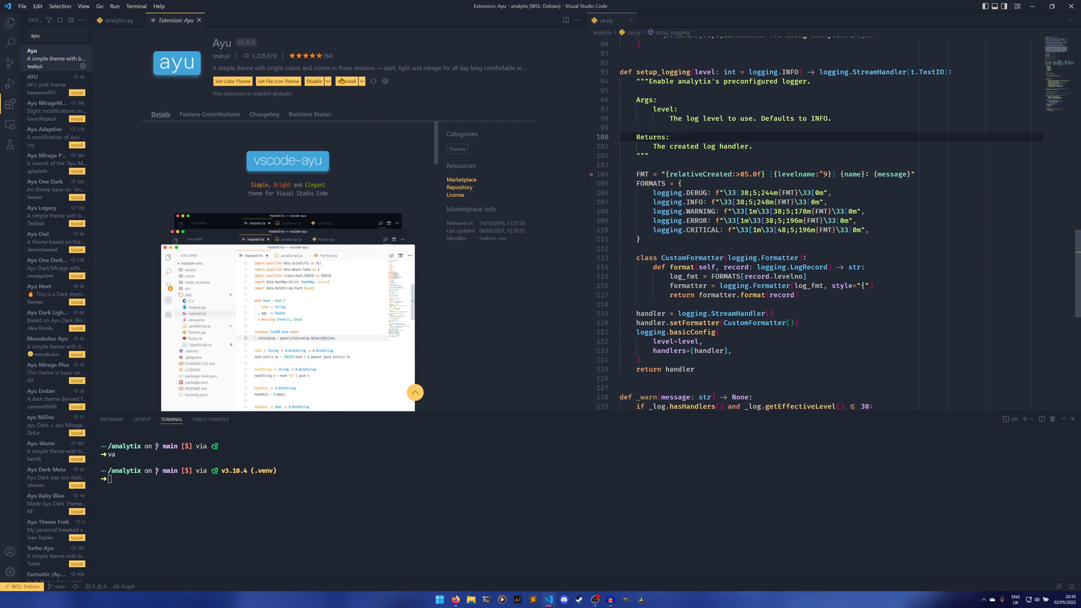
left_click(116, 20)
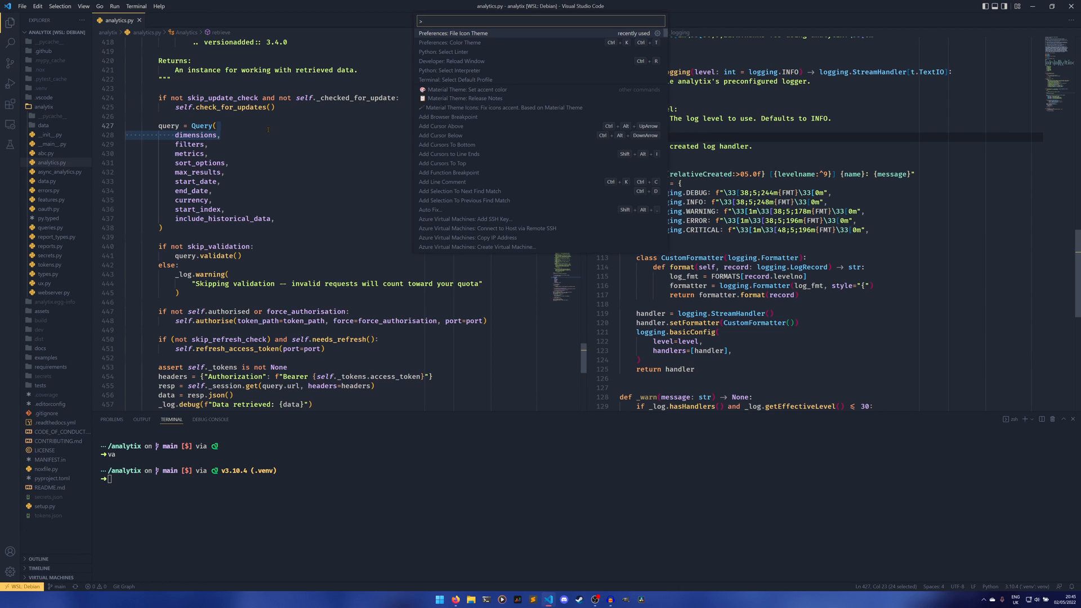
Choose Ayu Mirage Bordered from the colour theme picker.
left_click(458, 42)
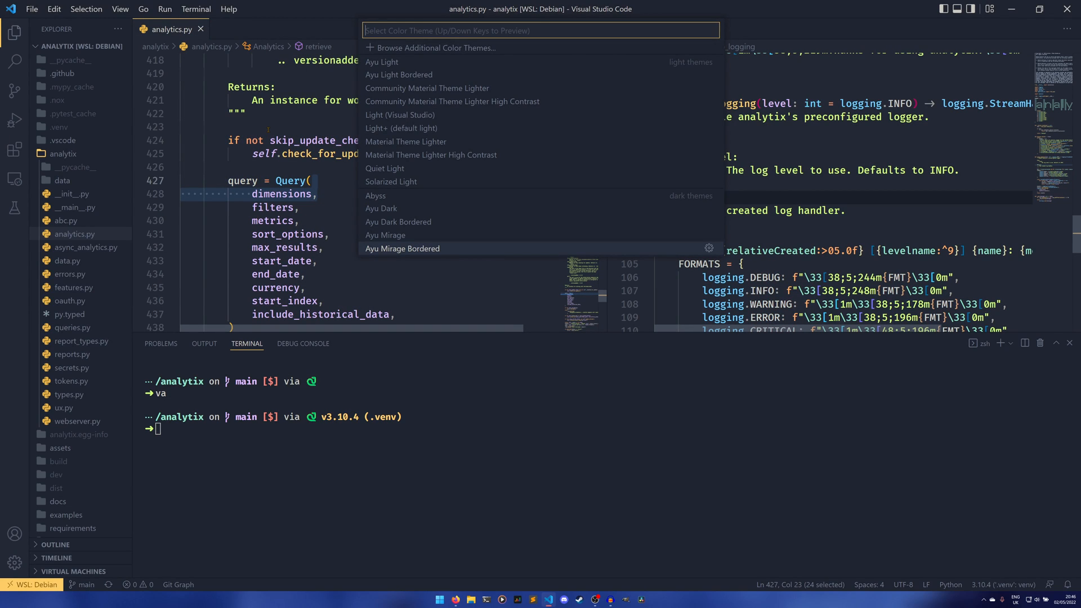
key("Up")
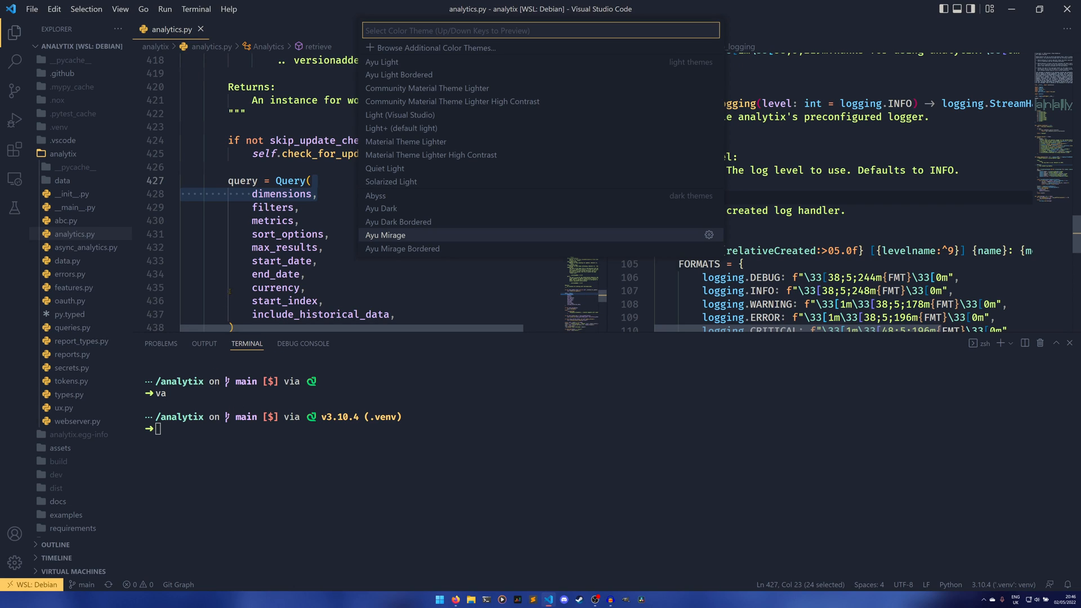
mouse_move(403, 248)
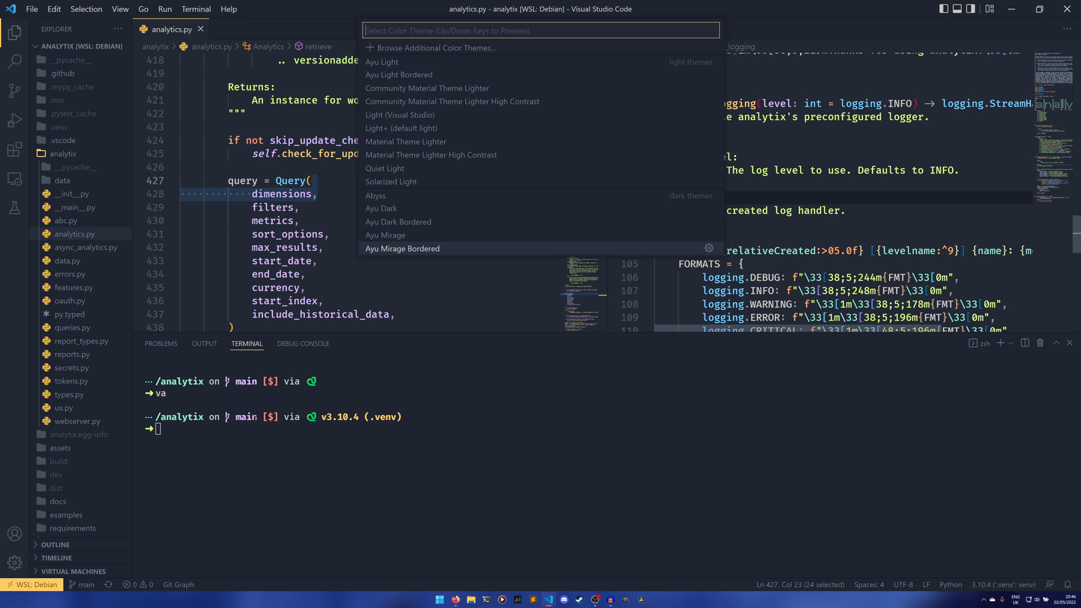
key("Escape")
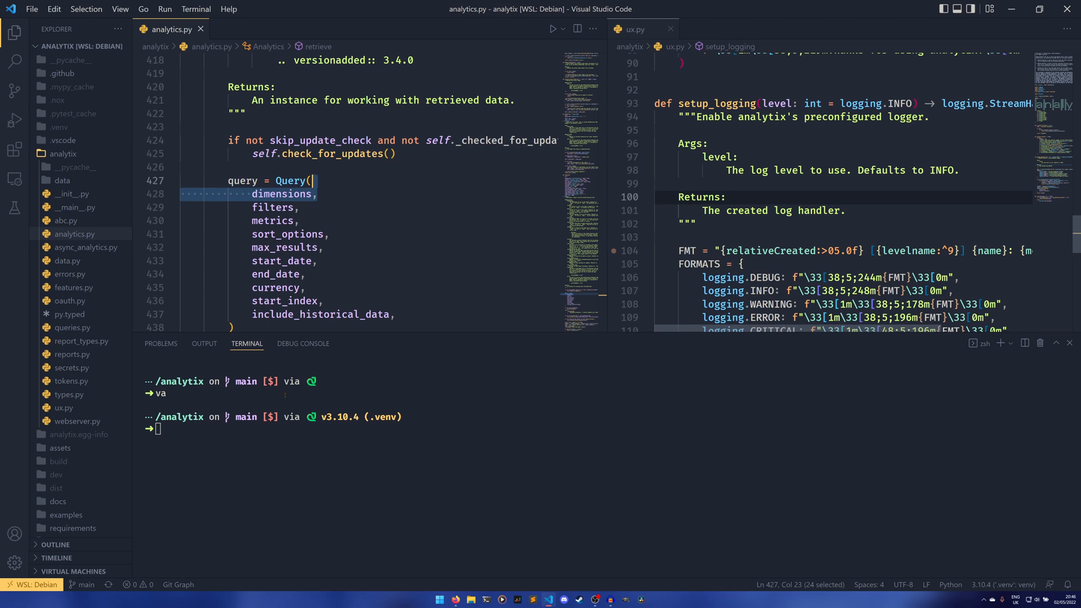
Refocus analytics.py and bring up the Command Palette (Ctrl+Shift+P).
left_click(323, 247)
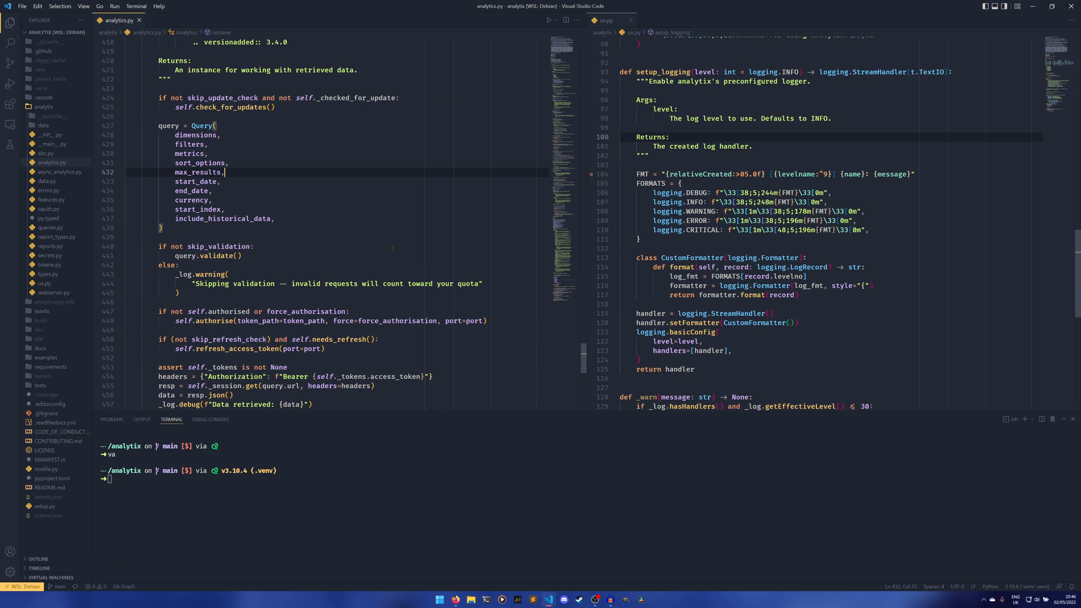
mouse_move(397, 253)
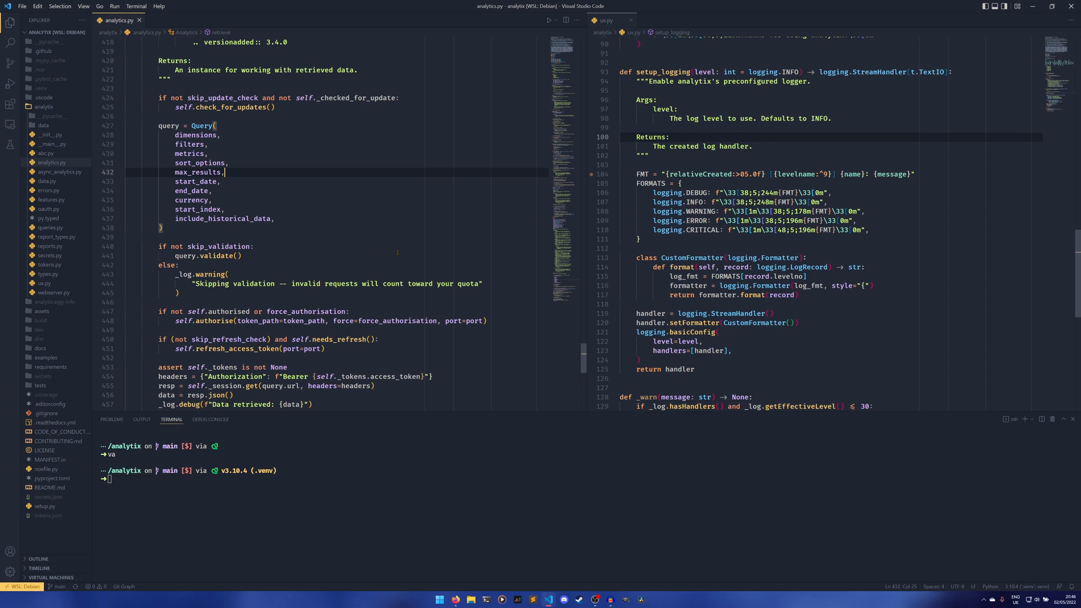
mouse_move(410, 230)
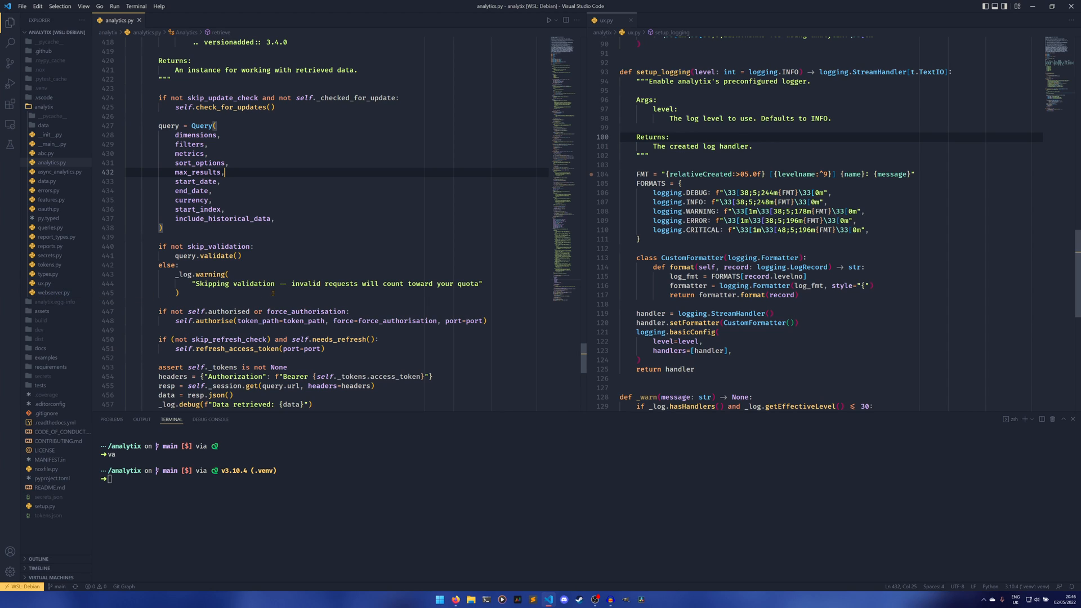
key("Ctrl+Shift+P")
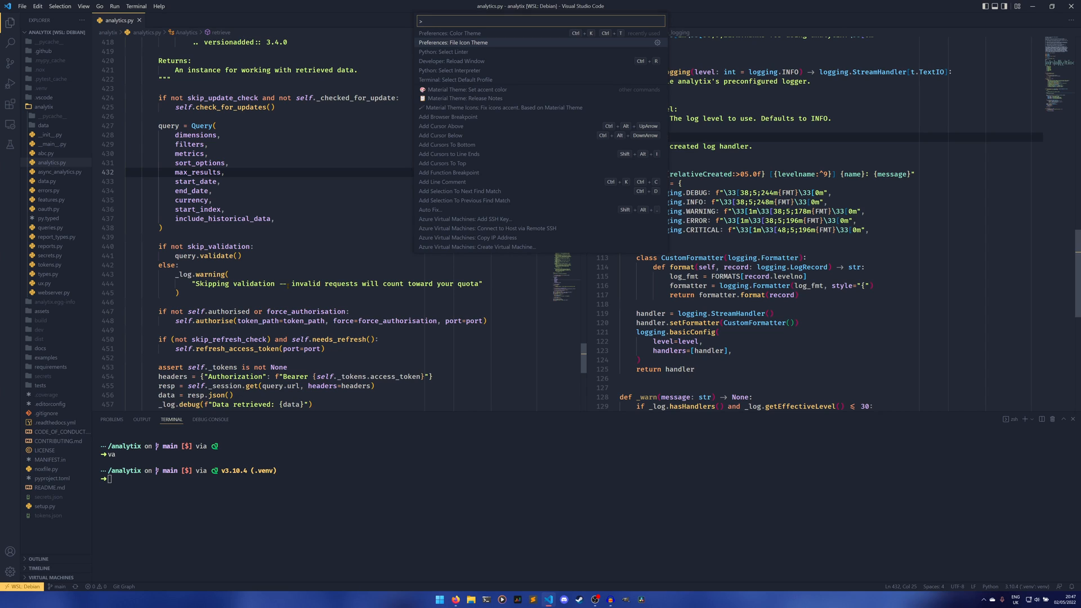
Pick Material Theme Icons as the file icon theme, then show installed extensions.
left_click(462, 43)
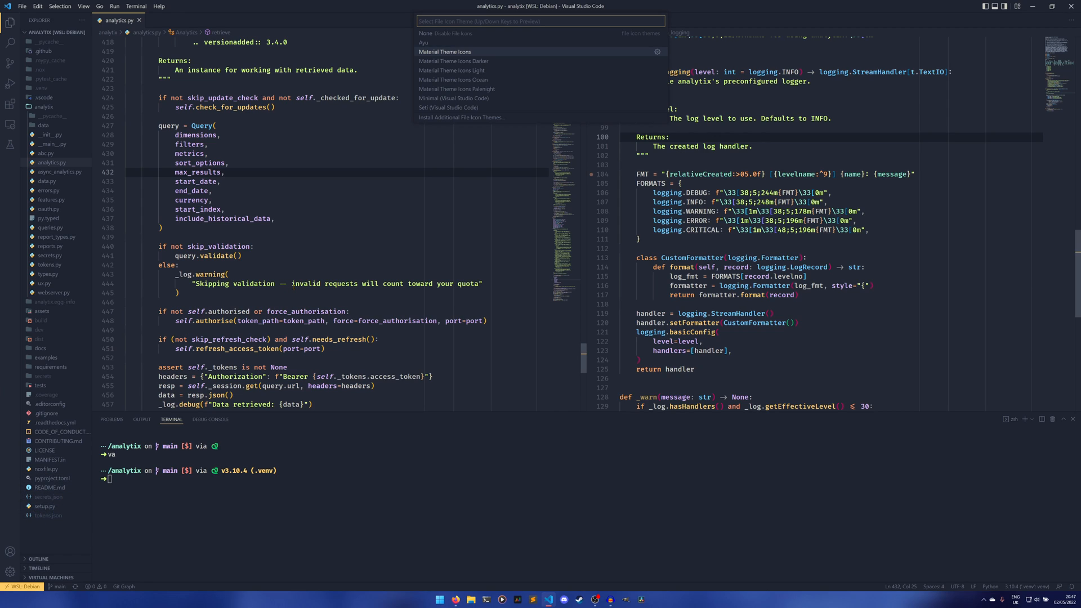
mouse_move(448, 108)
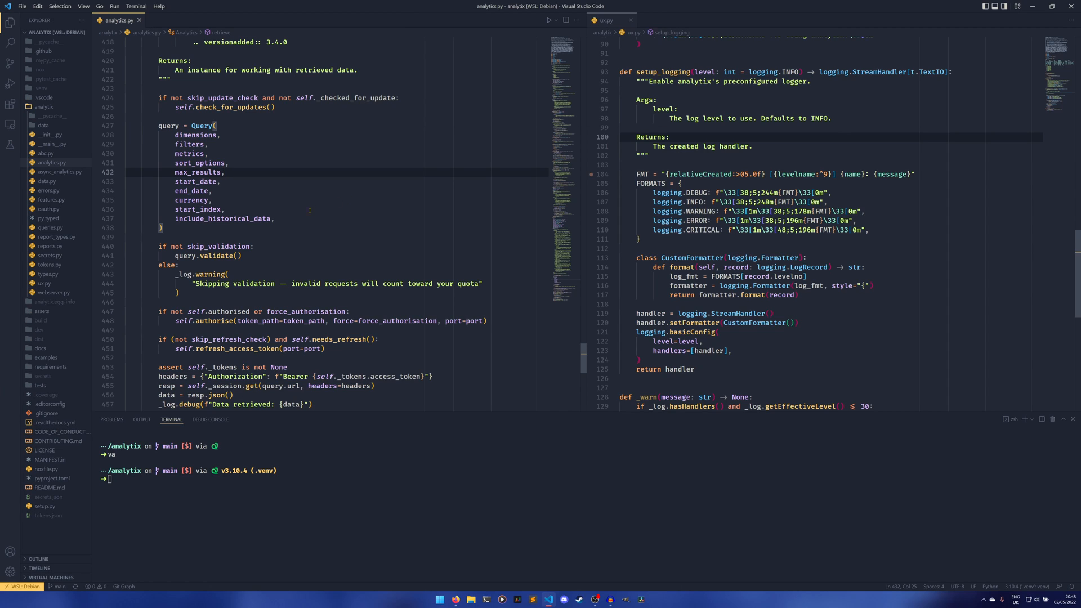
left_click(275, 218)
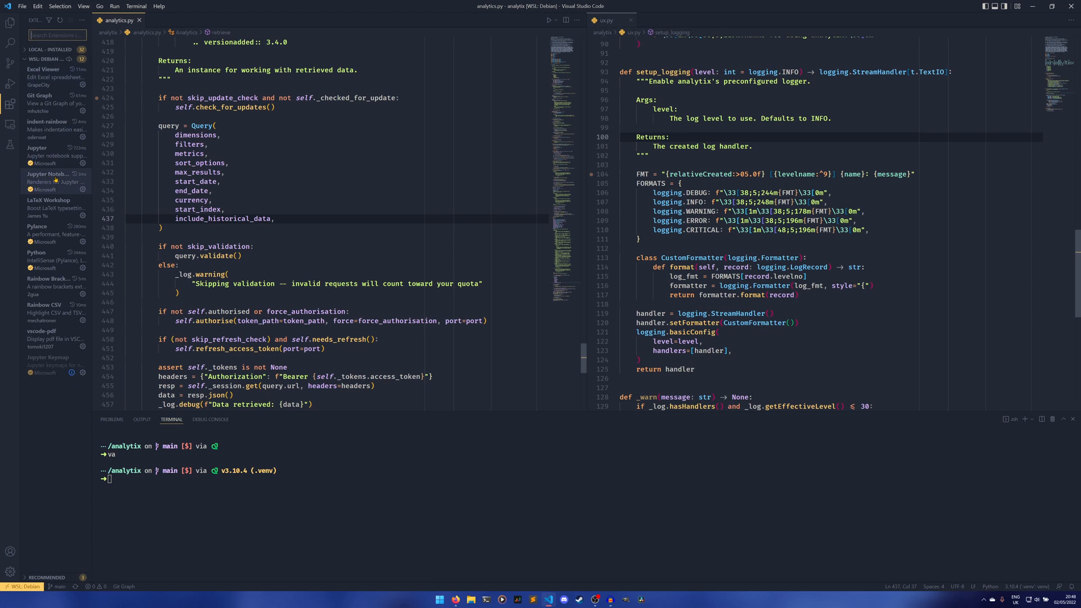
mouse_move(54, 293)
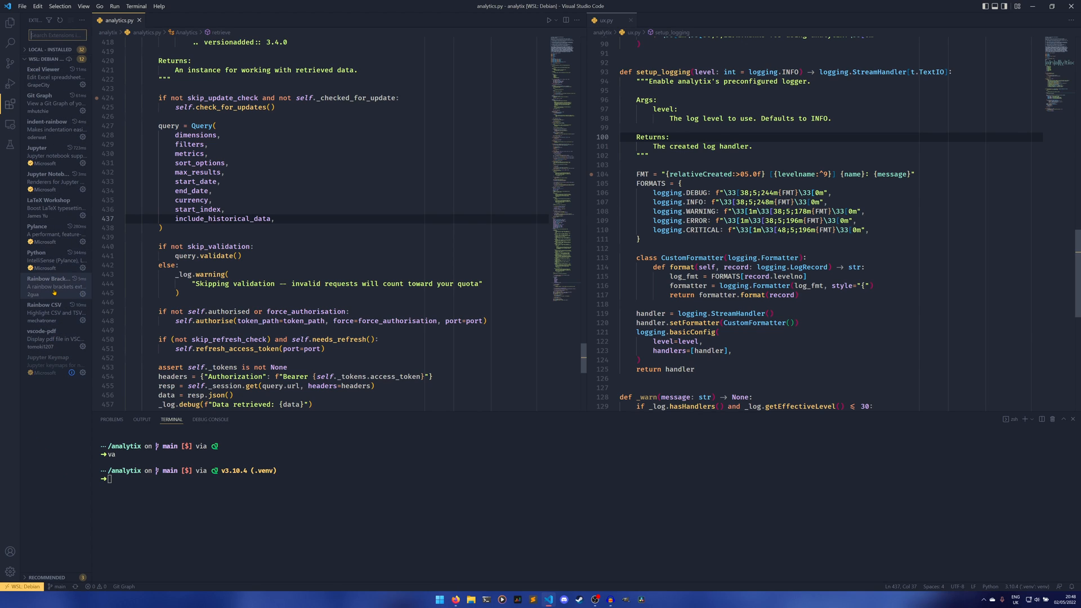
Show the Rainbow Brackets extension's details page, enabled on WSL: Debian.
left_click(48, 283)
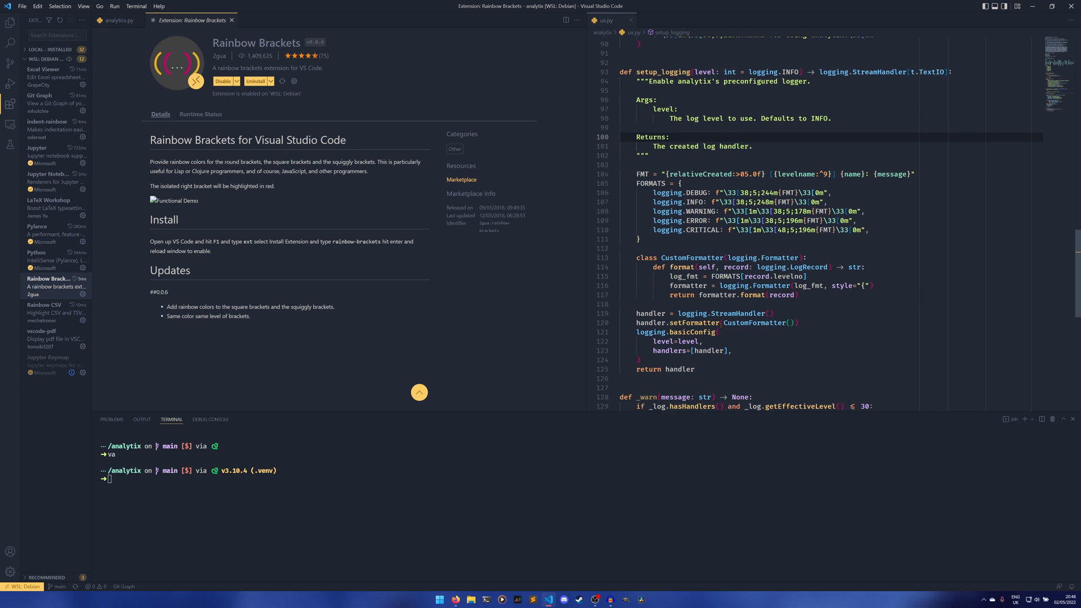
double_click(753, 322)
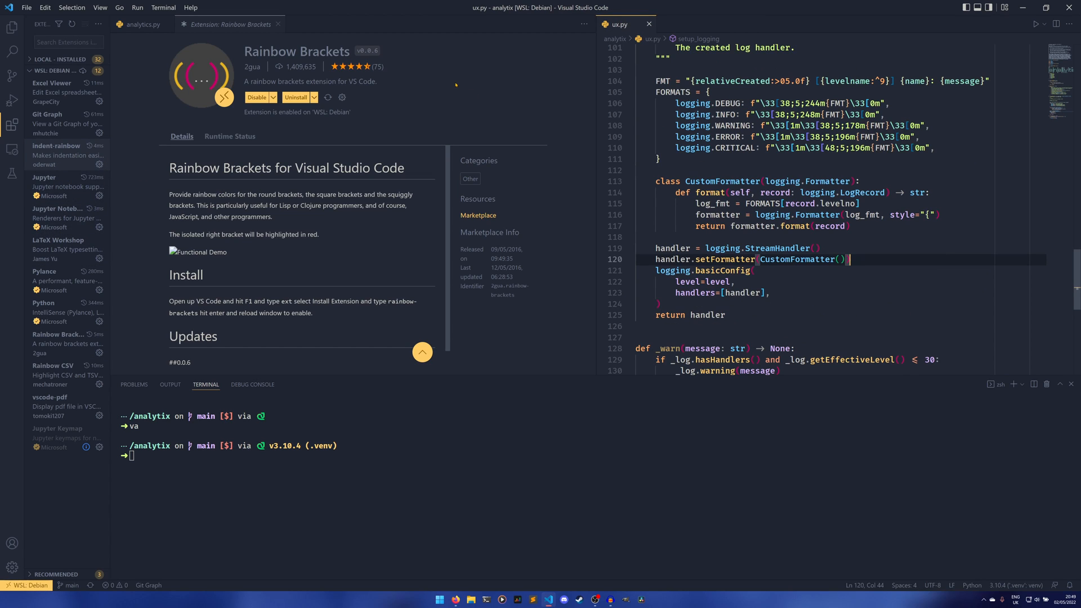
Show the indent-rainbow details beside ux.py, then bring up Rainbow CSV's extension page.
left_click(54, 149)
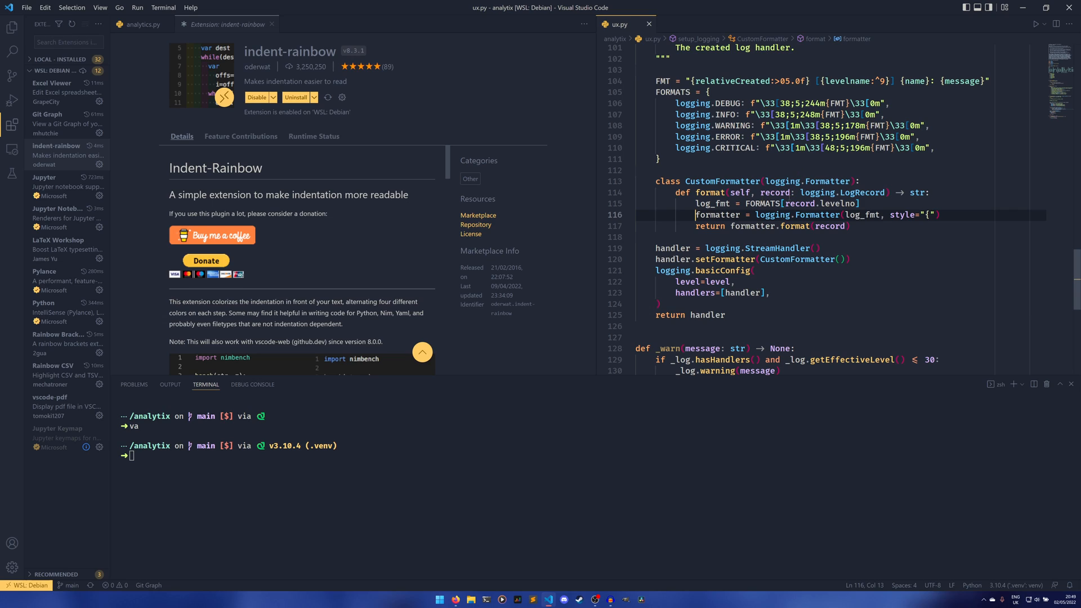
mouse_move(366, 223)
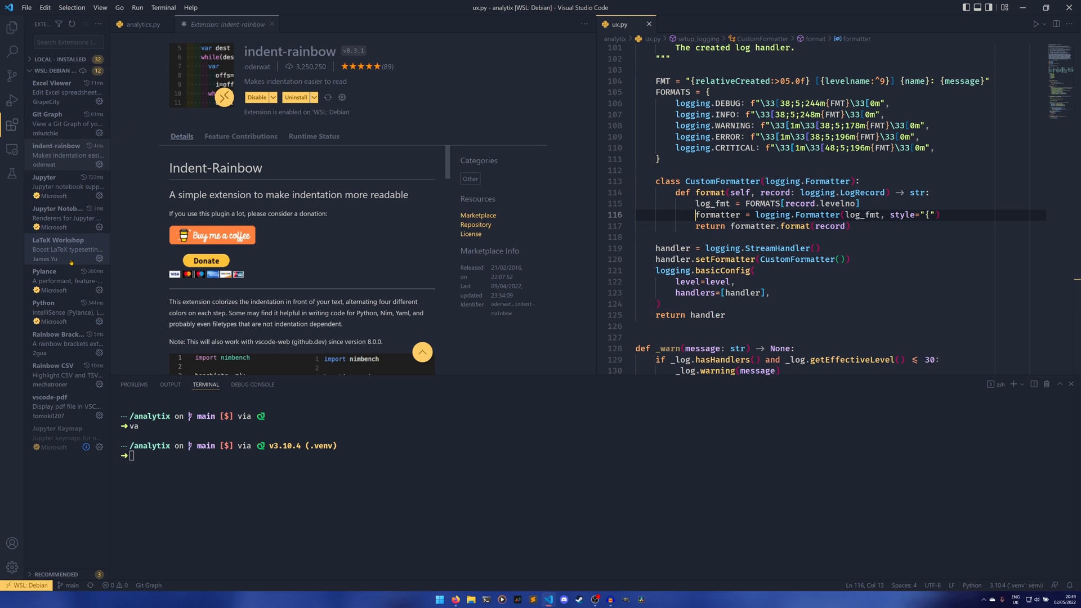
mouse_move(62, 376)
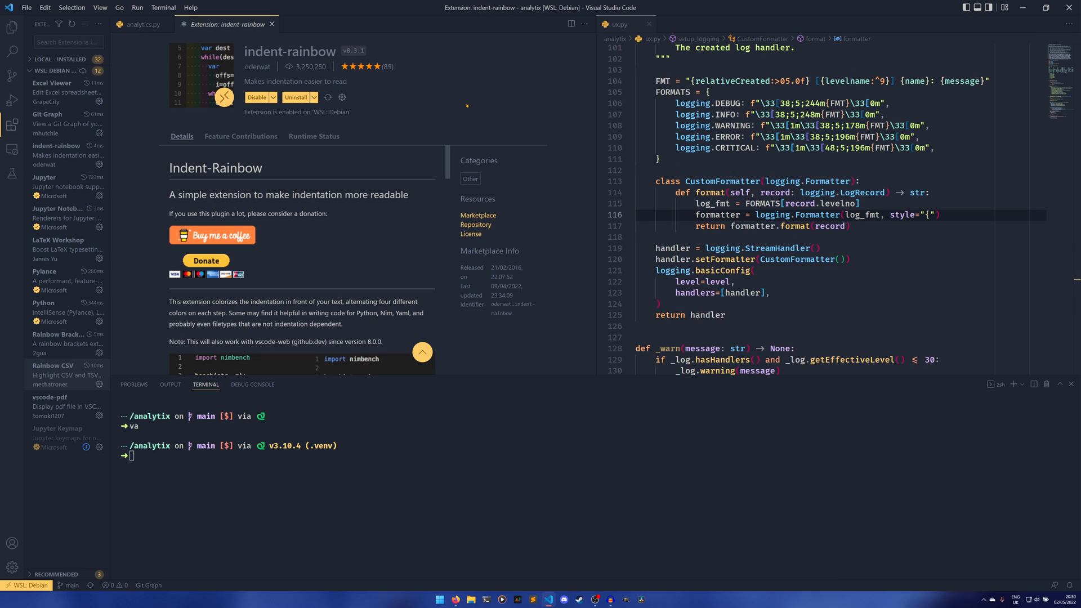
left_click(53, 365)
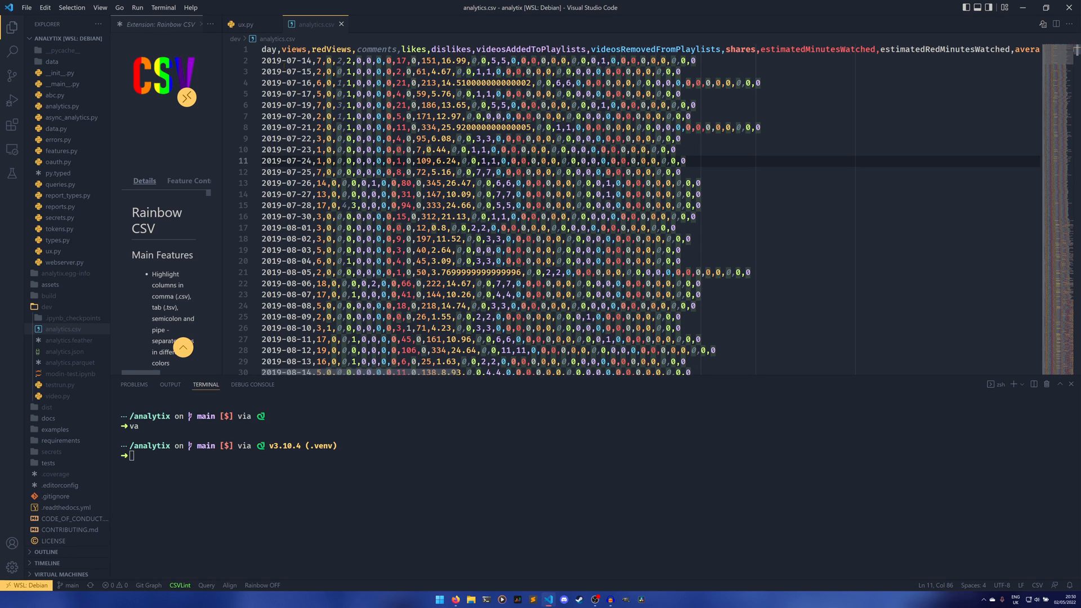
Inspect the colour-coded analytics.csv data, then show the Excel Viewer extension's details.
left_click(660, 49)
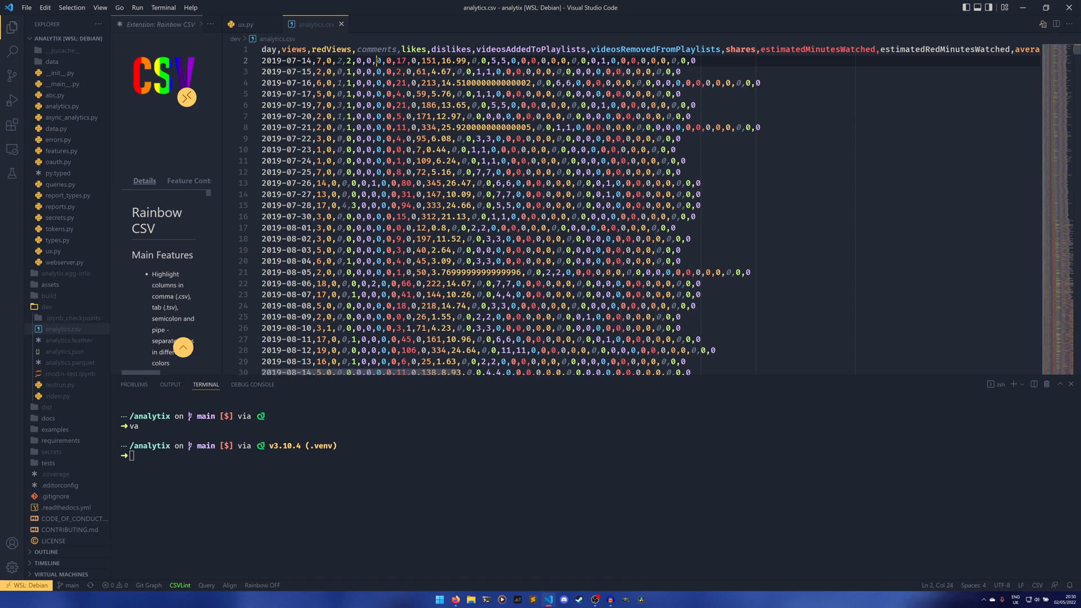
left_click(500, 50)
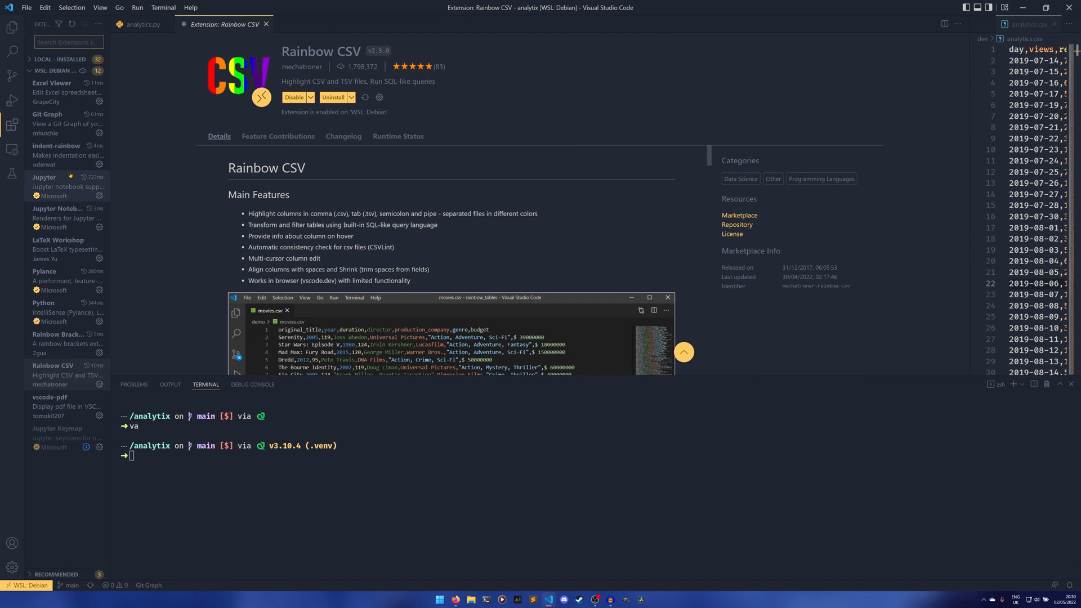
left_click(54, 83)
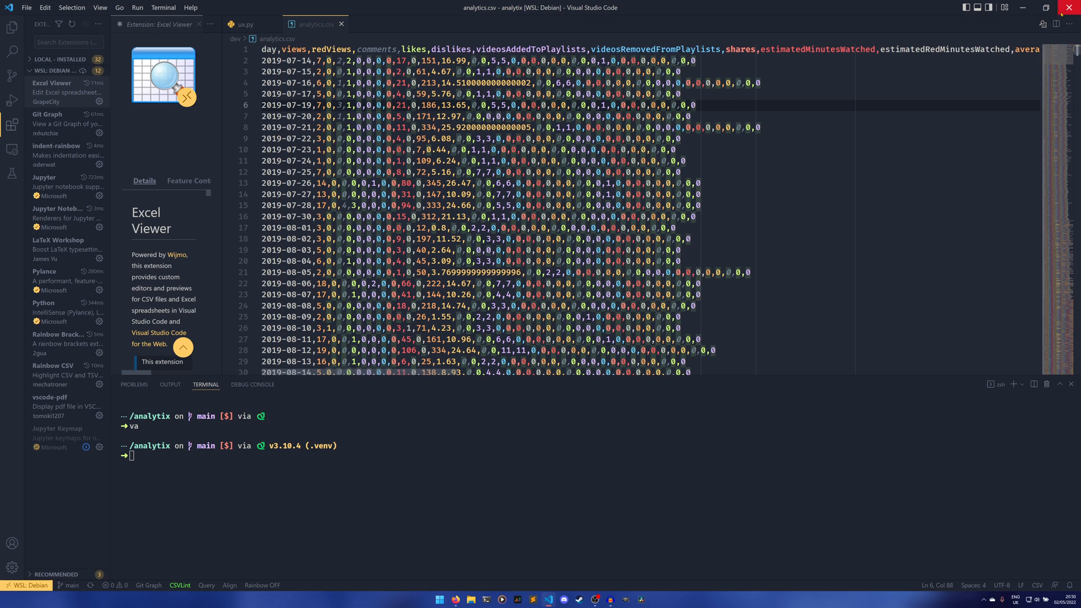
mouse_move(1042, 22)
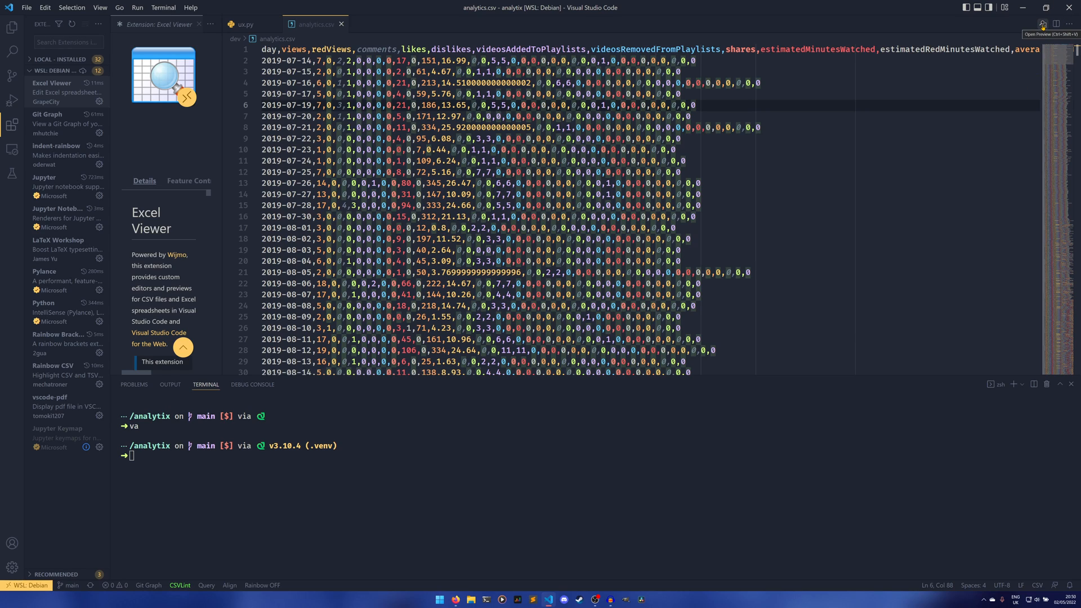
Preview analytics.csv as a sortable table with Day, Views and Likes columns.
left_click(1042, 23)
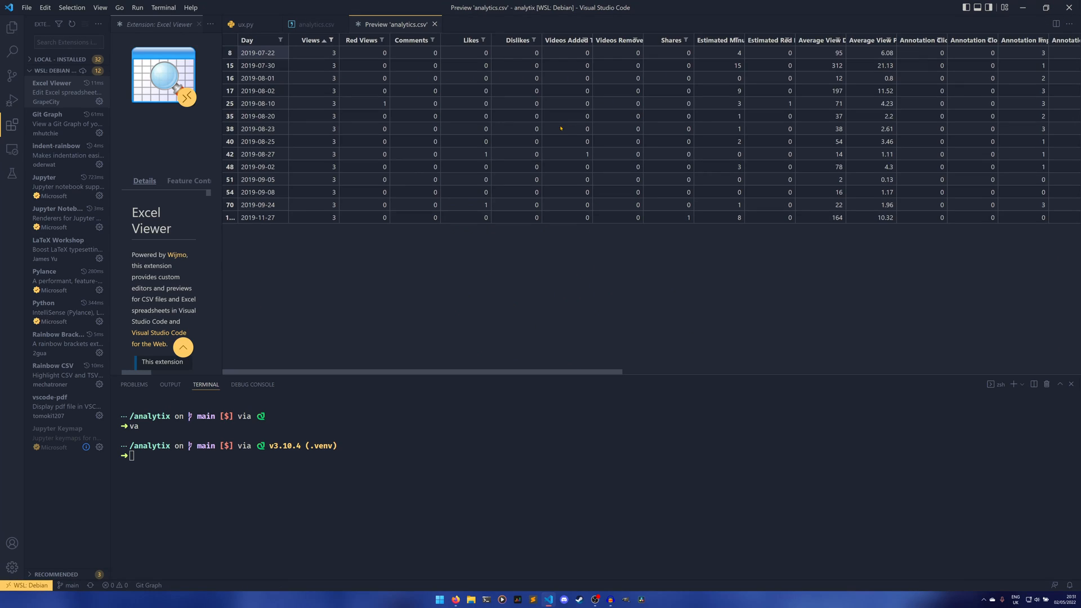
mouse_move(427, 230)
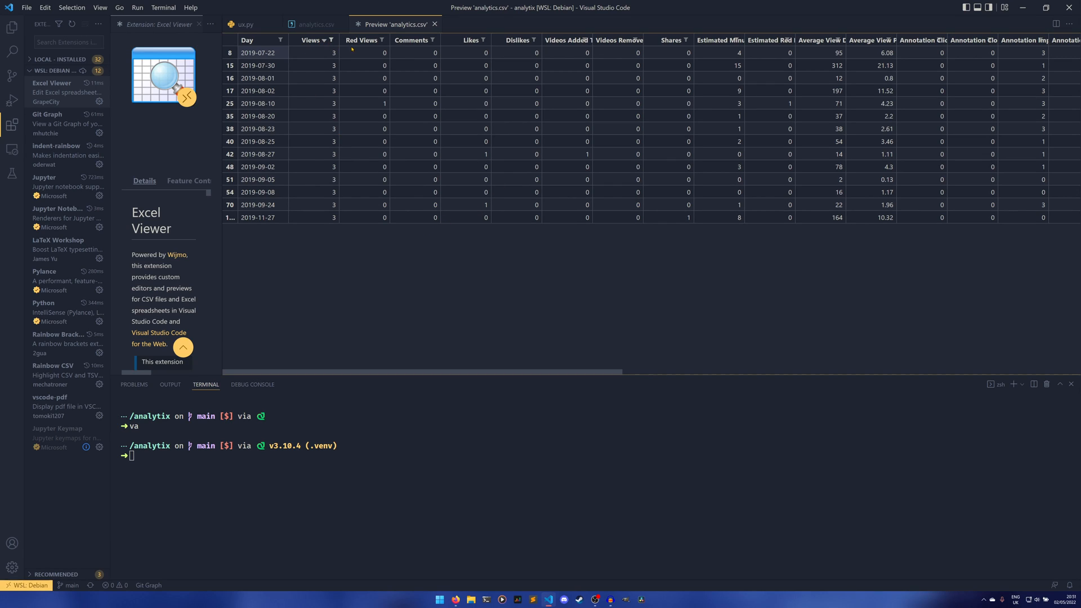
Clear the Views filter, sort by Views descending, ascending, back to day order, then show Git Graph.
left_click(329, 41)
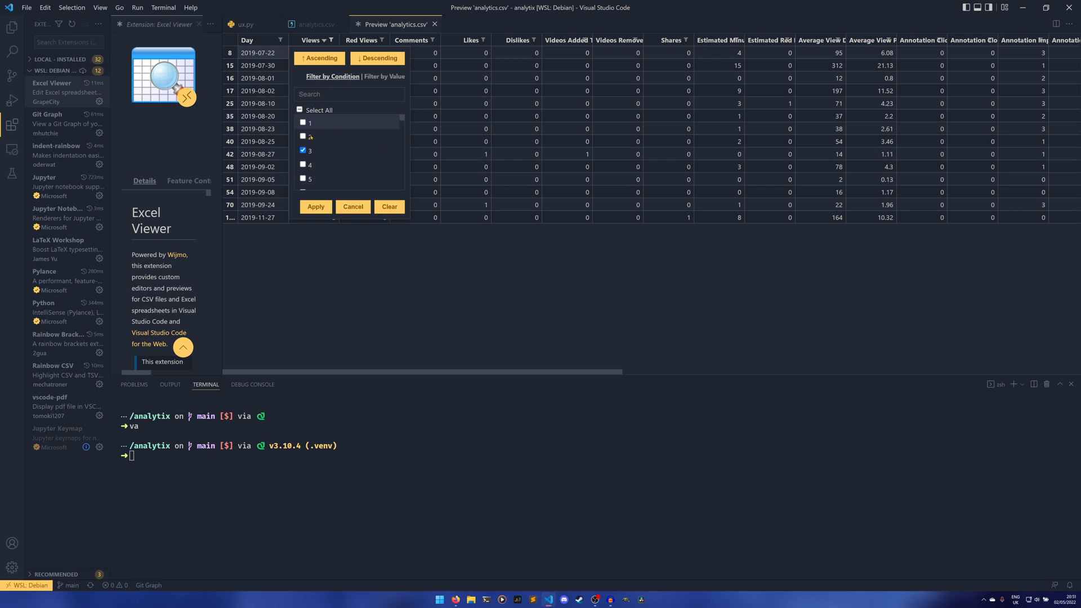
left_click(315, 207)
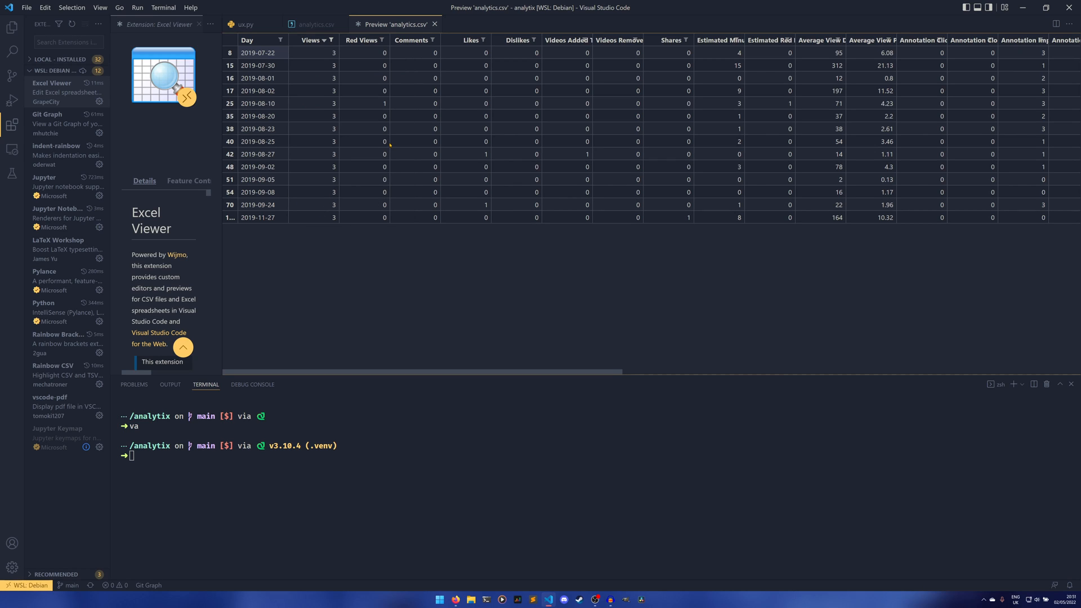
left_click(323, 41)
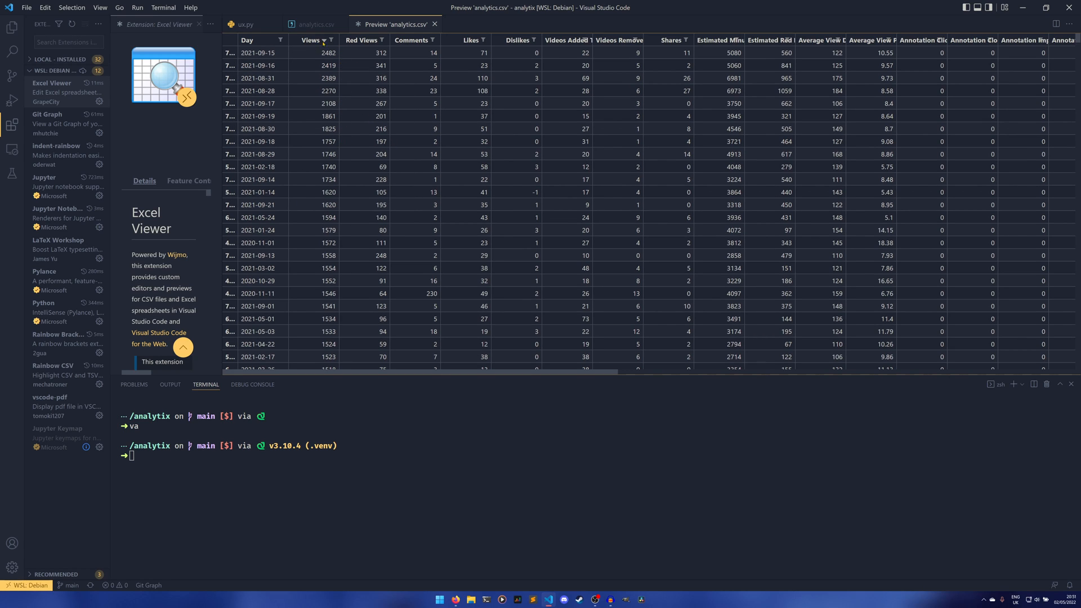
left_click(311, 41)
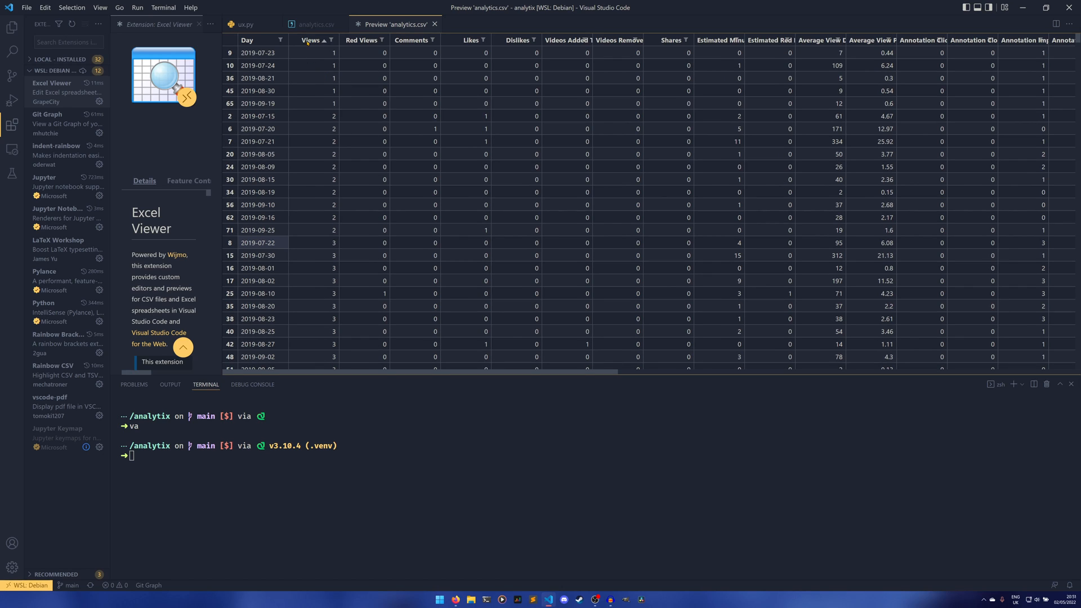
left_click(248, 41)
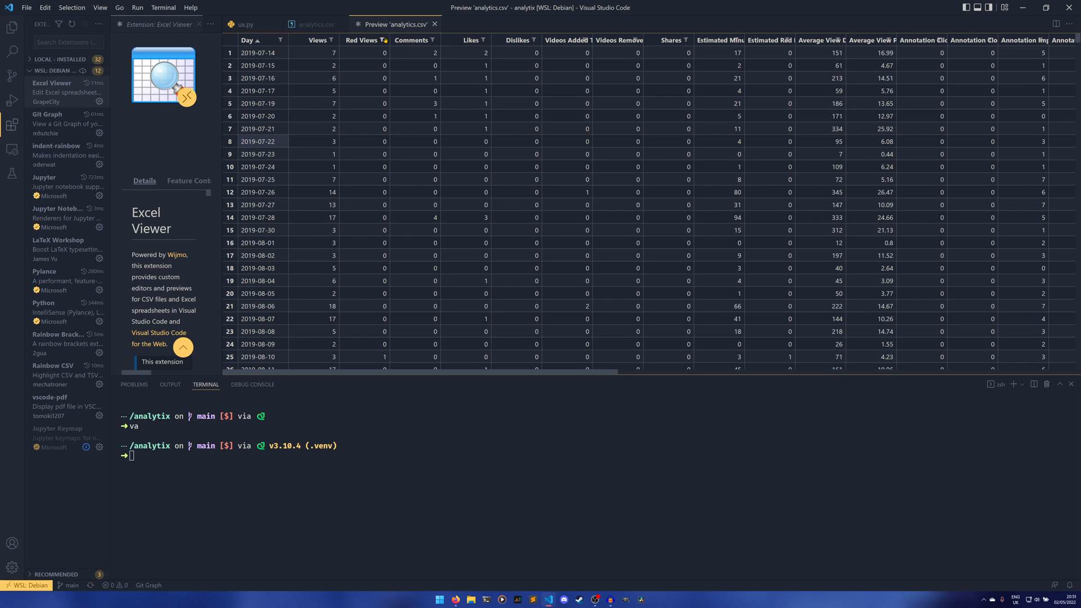
left_click(248, 24)
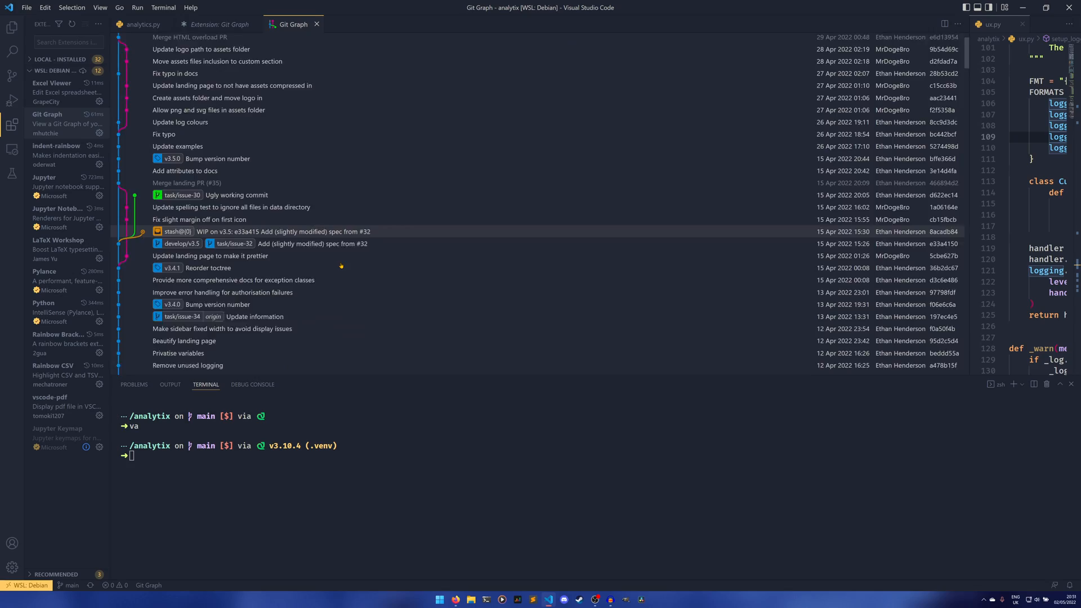
Scroll through the analytix repository's commit history in the Git Graph view.
scroll("down", 3)
type("restructured")
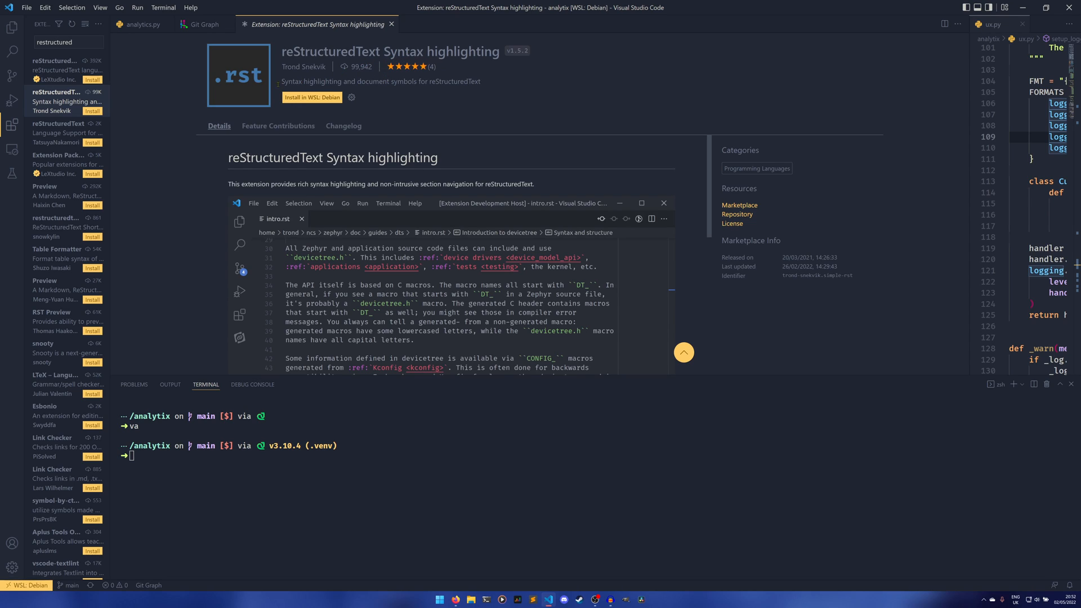
mouse_move(415, 109)
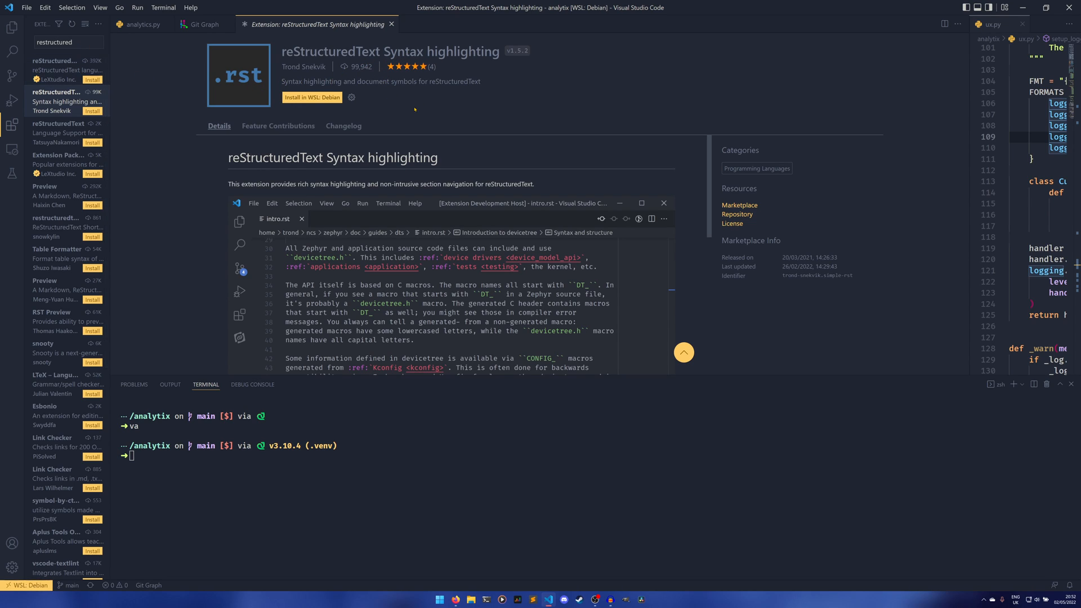
Compare the LeXtudio reStructuredText extension, then install reStructuredText Syntax highlighting in WSL: Debian.
left_click(62, 65)
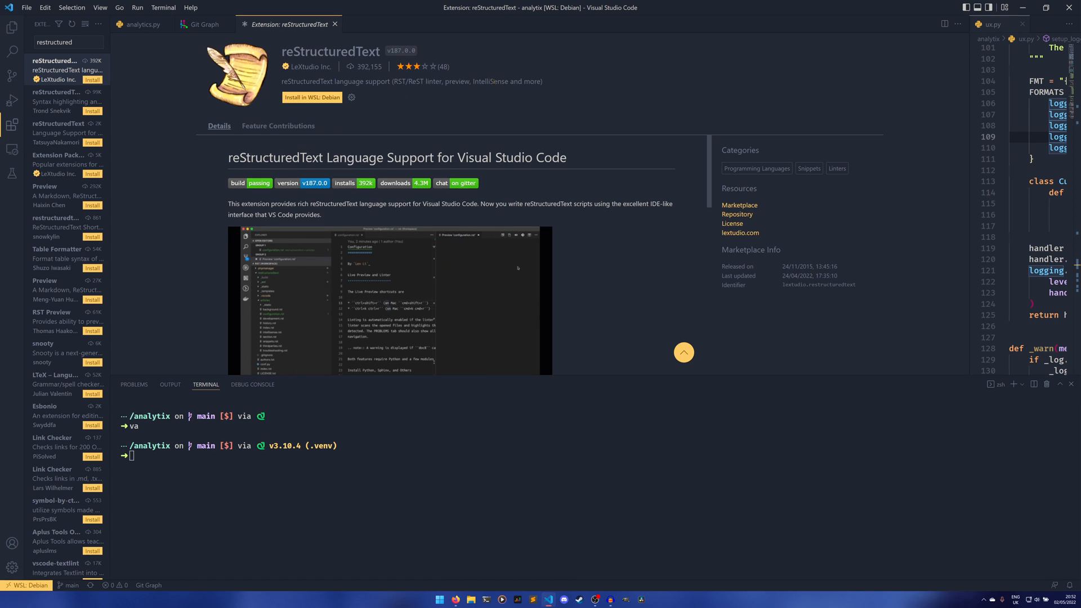
left_click(62, 101)
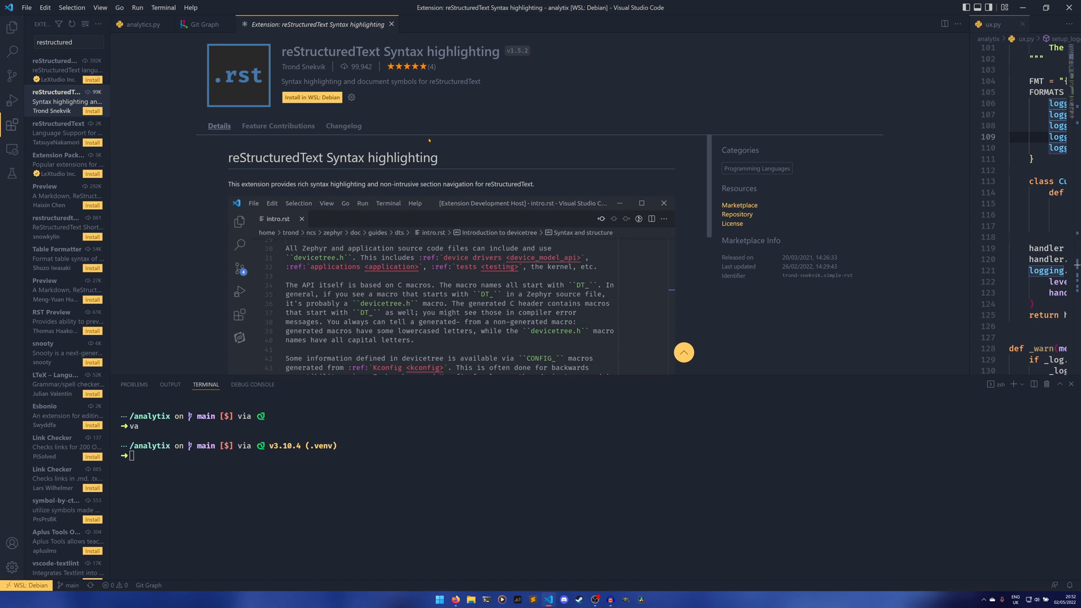
left_click(312, 96)
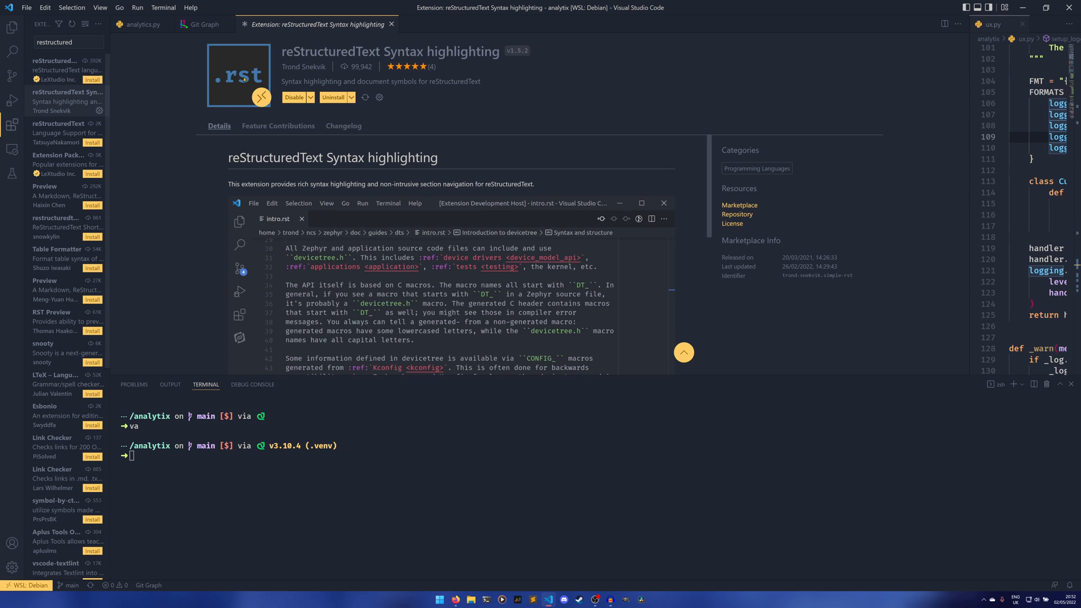
mouse_move(176, 163)
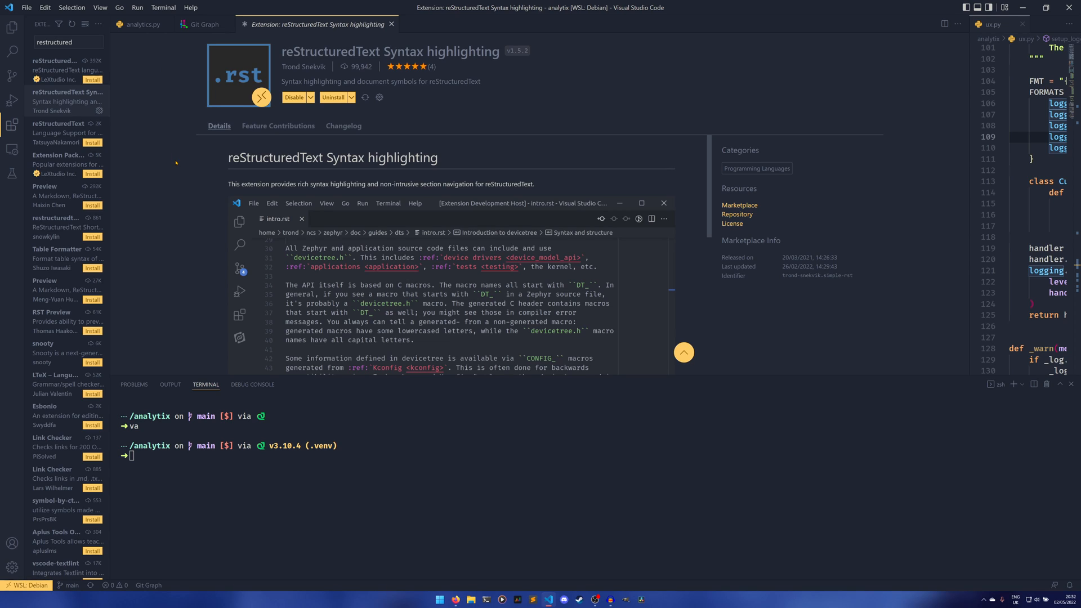
mouse_move(173, 169)
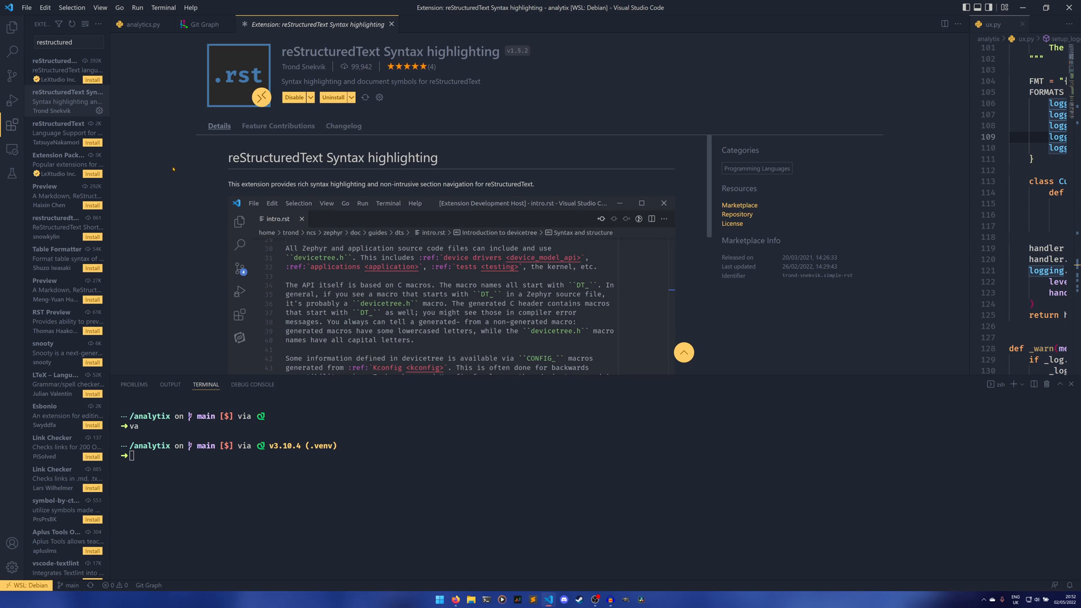
mouse_move(318, 24)
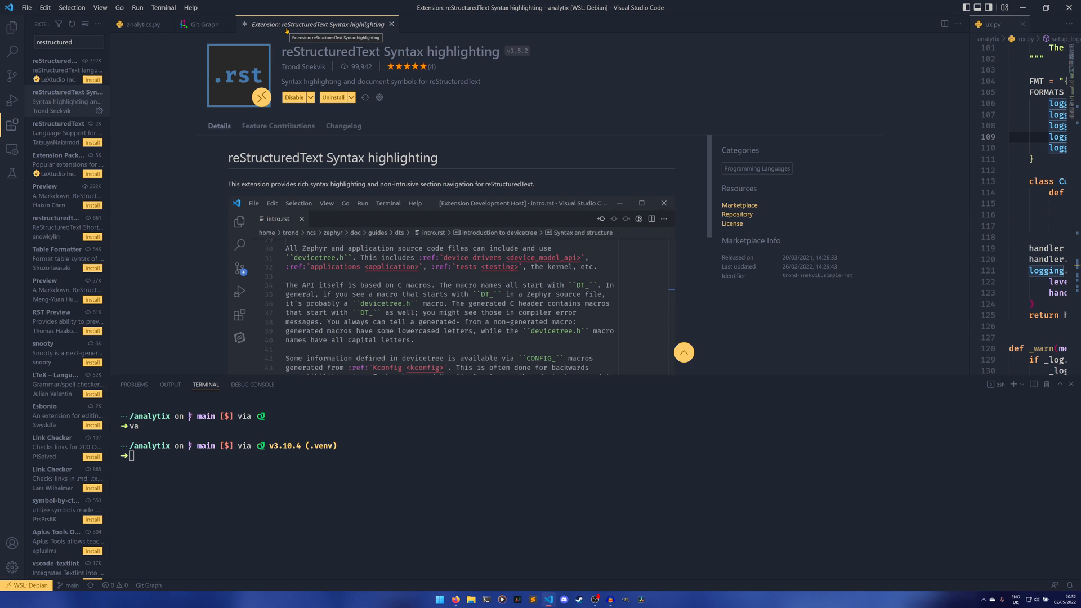